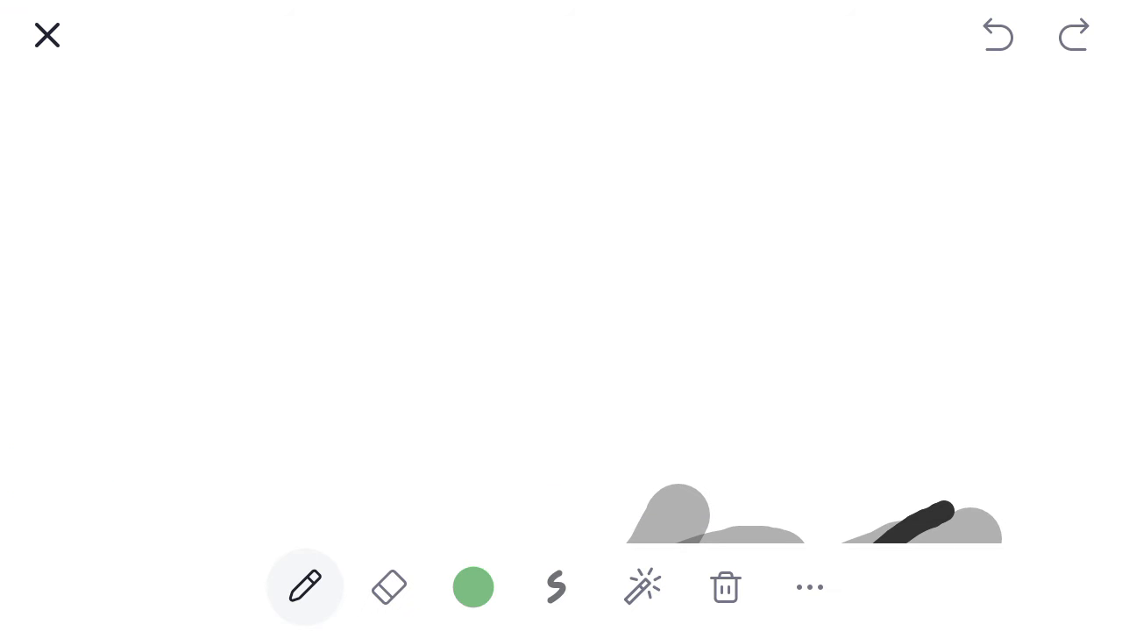
- Erase the leftover gray and dark strokes at the bottom, then return to the pen
{"action": "left_click", "coordinate": [389, 587]}
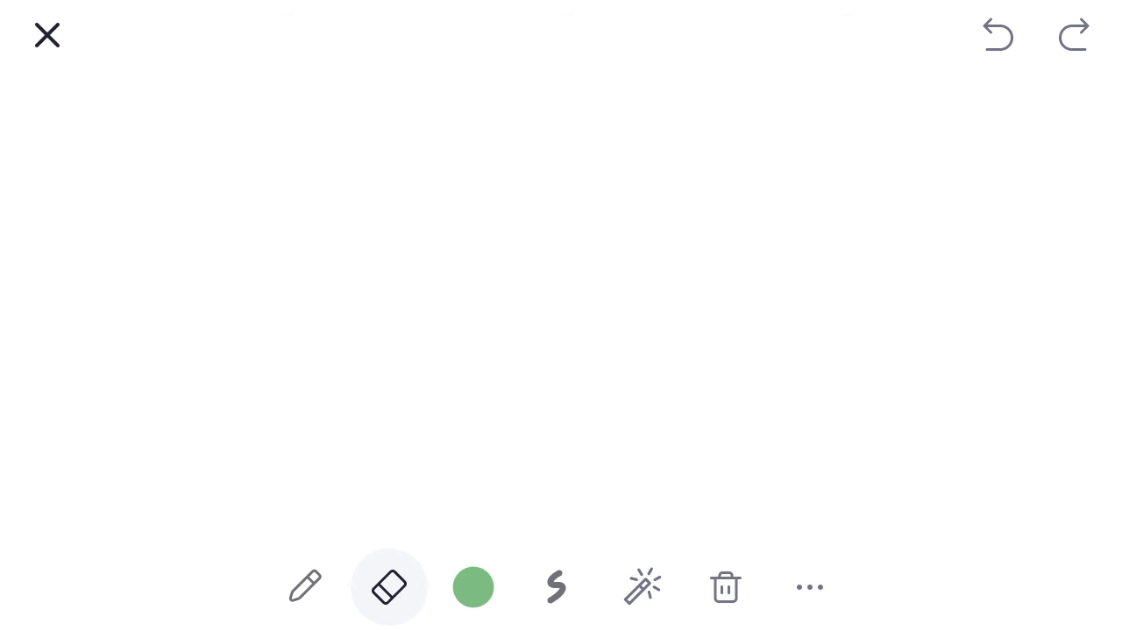
{"action": "left_click", "coordinate": [304, 587]}
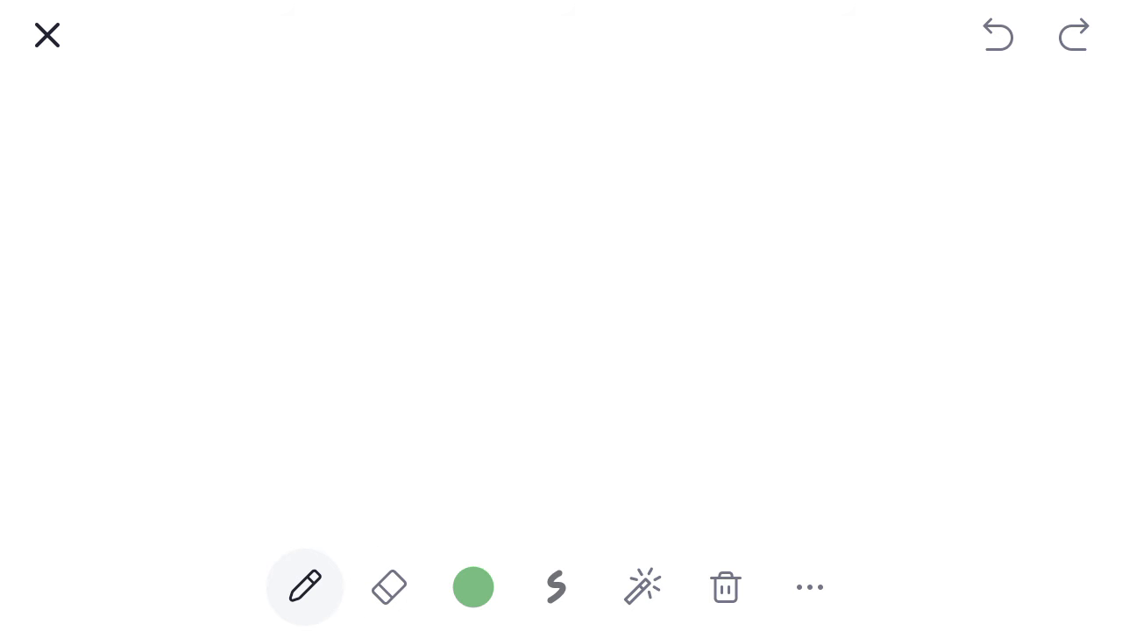
{"action": "left_click", "coordinate": [474, 587]}
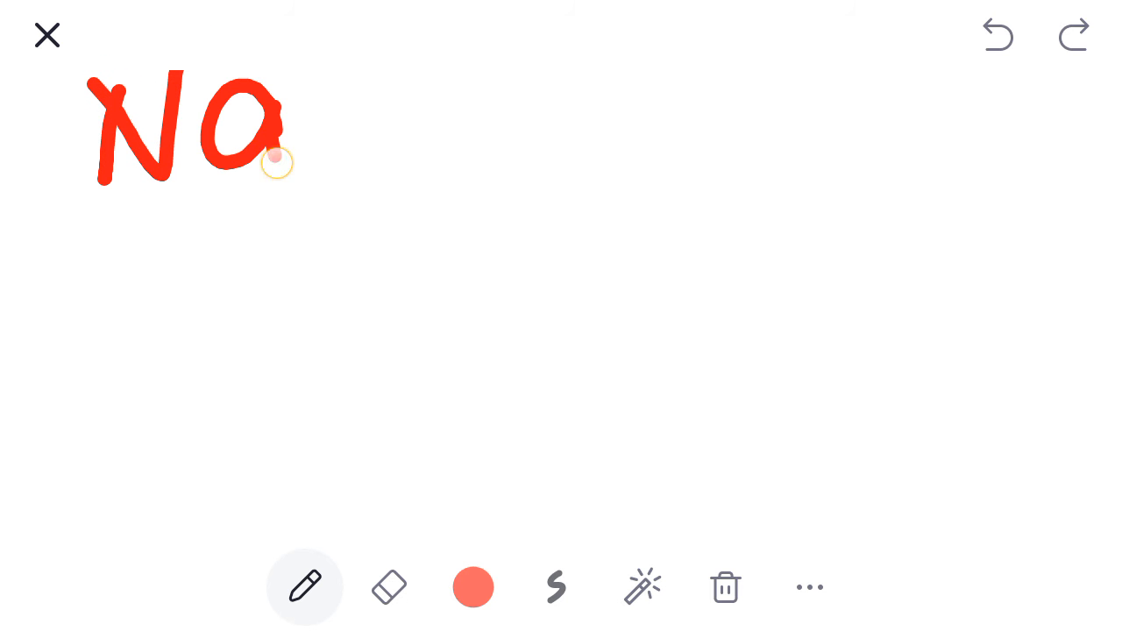
{"action": "left_click_drag", "start_coordinate": [276, 162], "coordinate": [689, 71]}
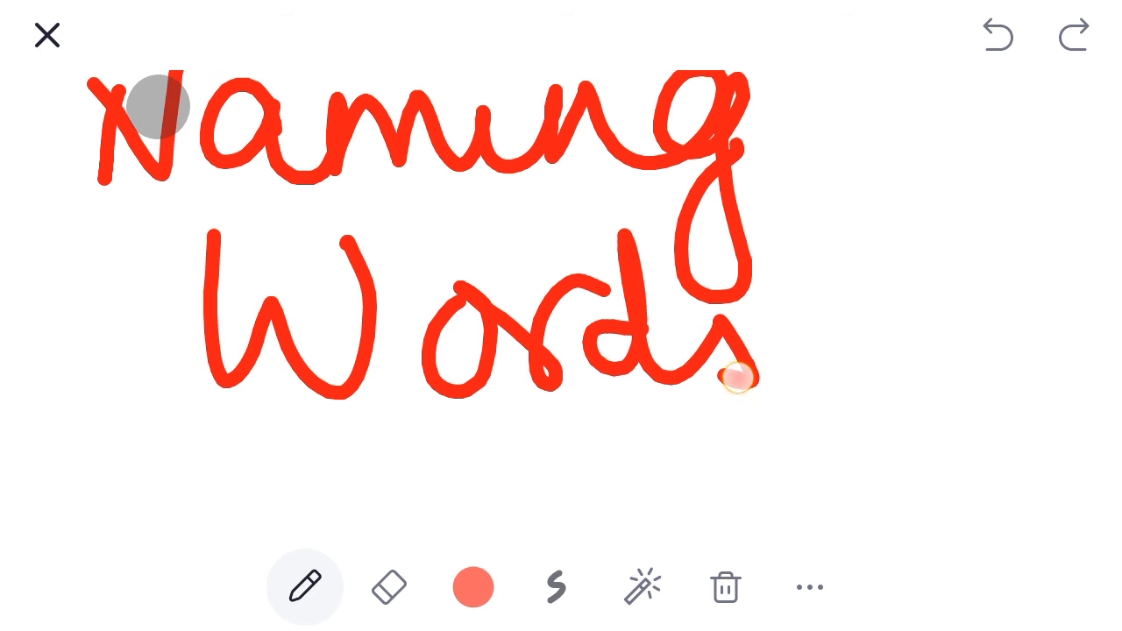
{"action": "left_click_drag", "start_coordinate": [736, 377], "coordinate": [868, 355]}
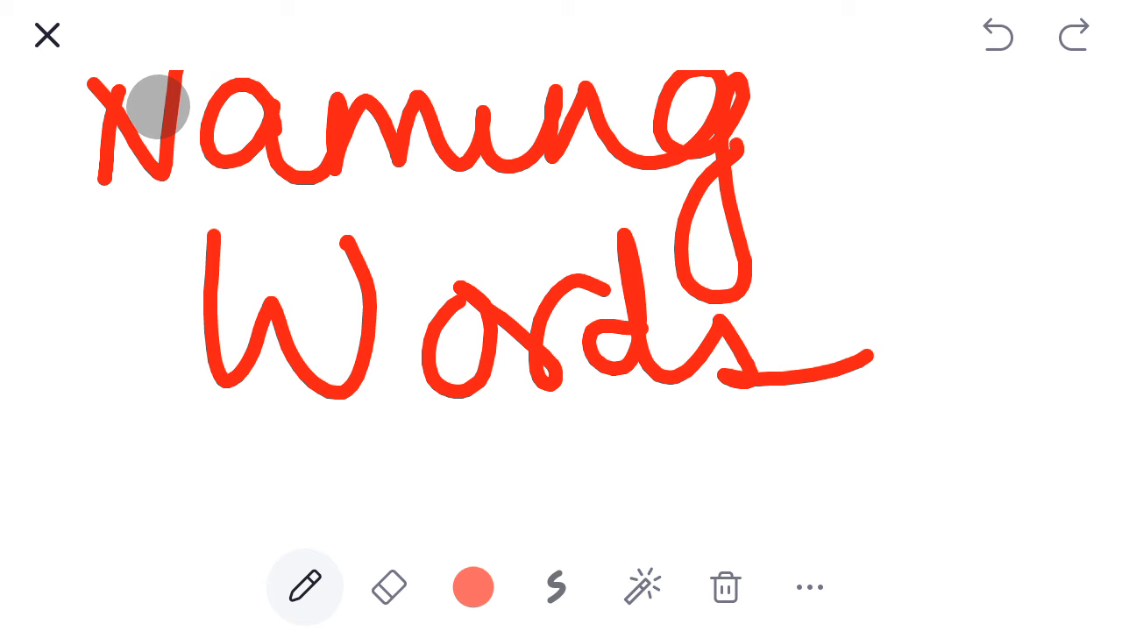
{"action": "left_click", "coordinate": [642, 587]}
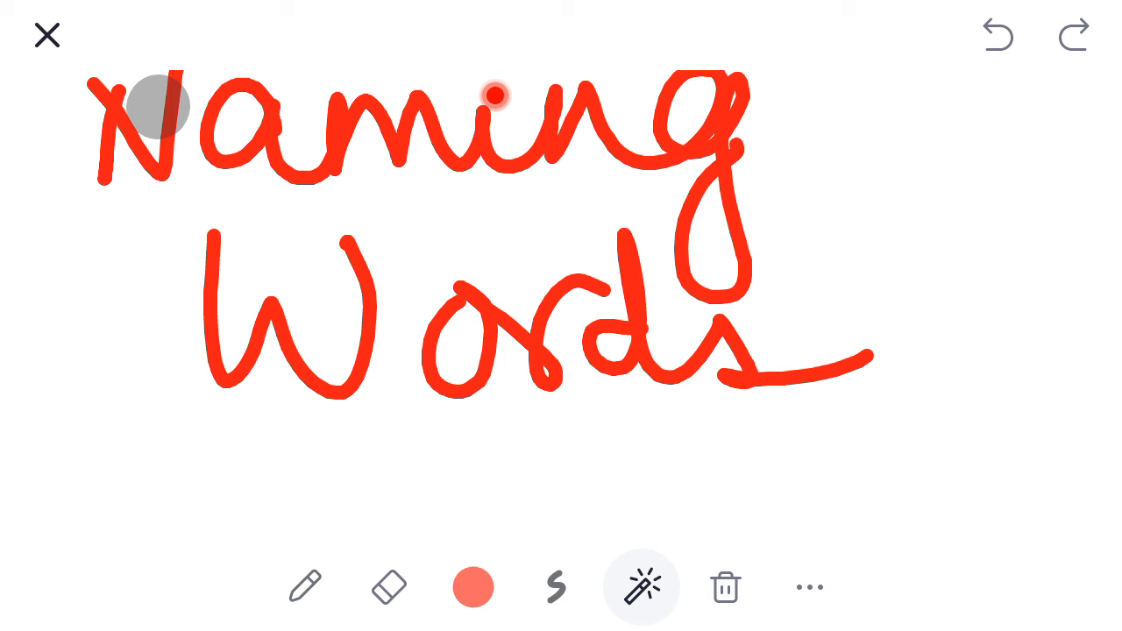
{"action": "left_click", "coordinate": [388, 587]}
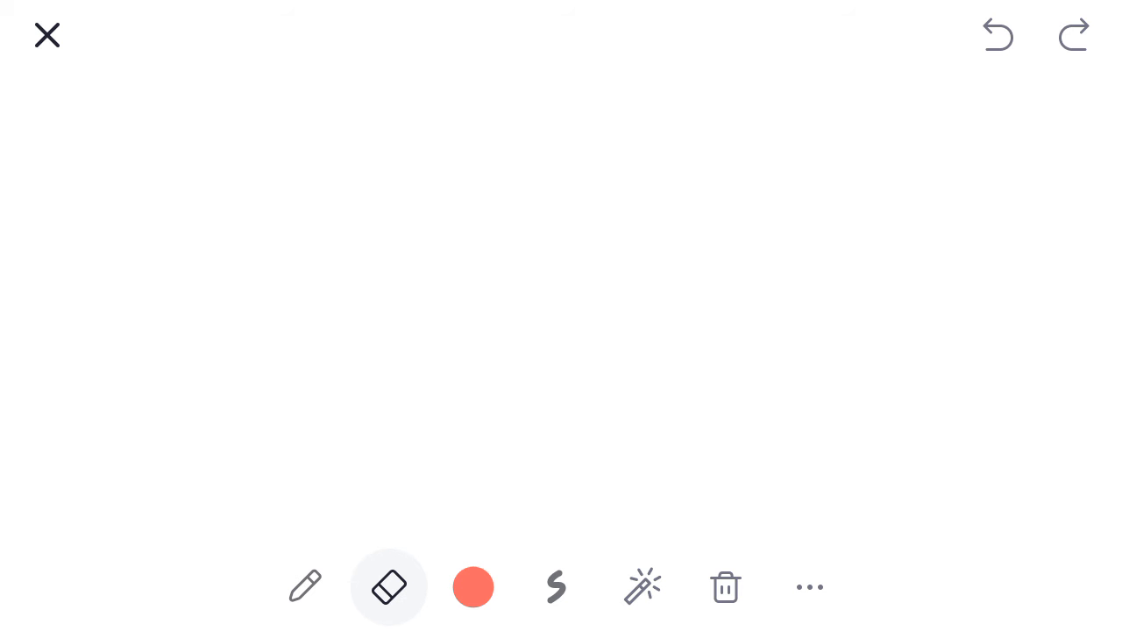
- Handwrite 'Name of a person,' in green ink
{"action": "left_click", "coordinate": [305, 587]}
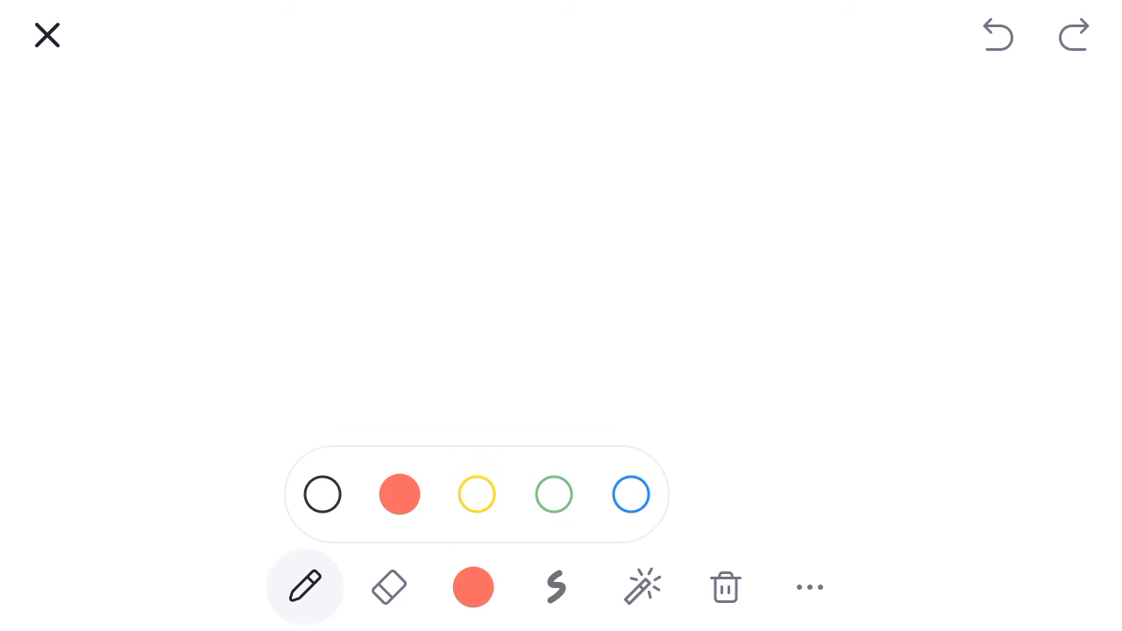
{"action": "left_click_drag", "start_coordinate": [70, 131], "coordinate": [65, 239]}
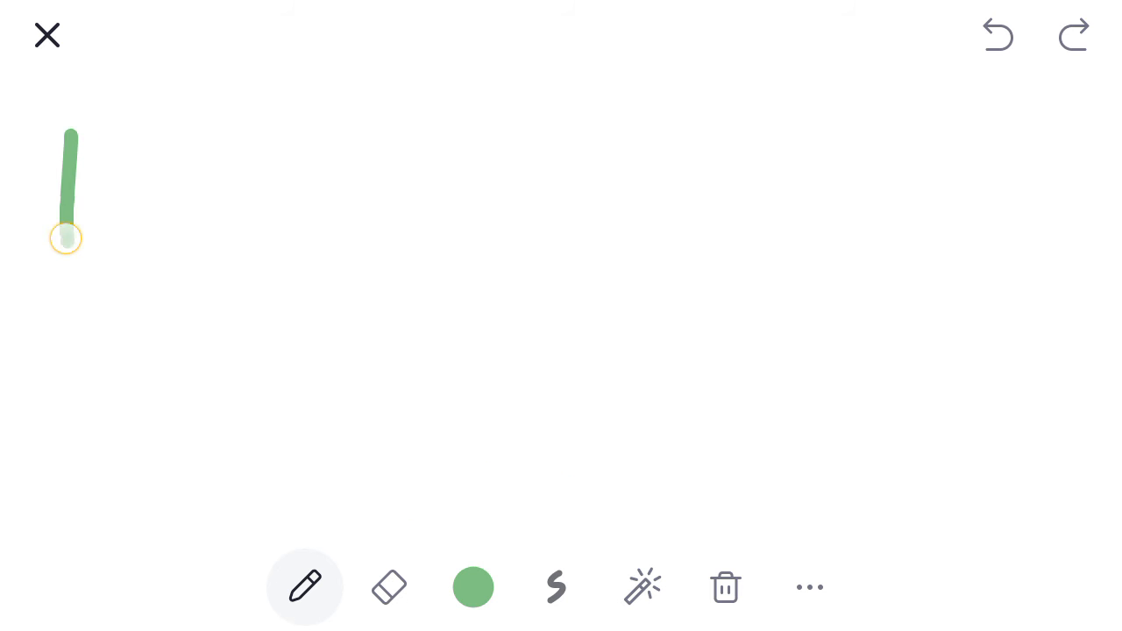
{"action": "left_click_drag", "start_coordinate": [66, 237], "coordinate": [350, 162]}
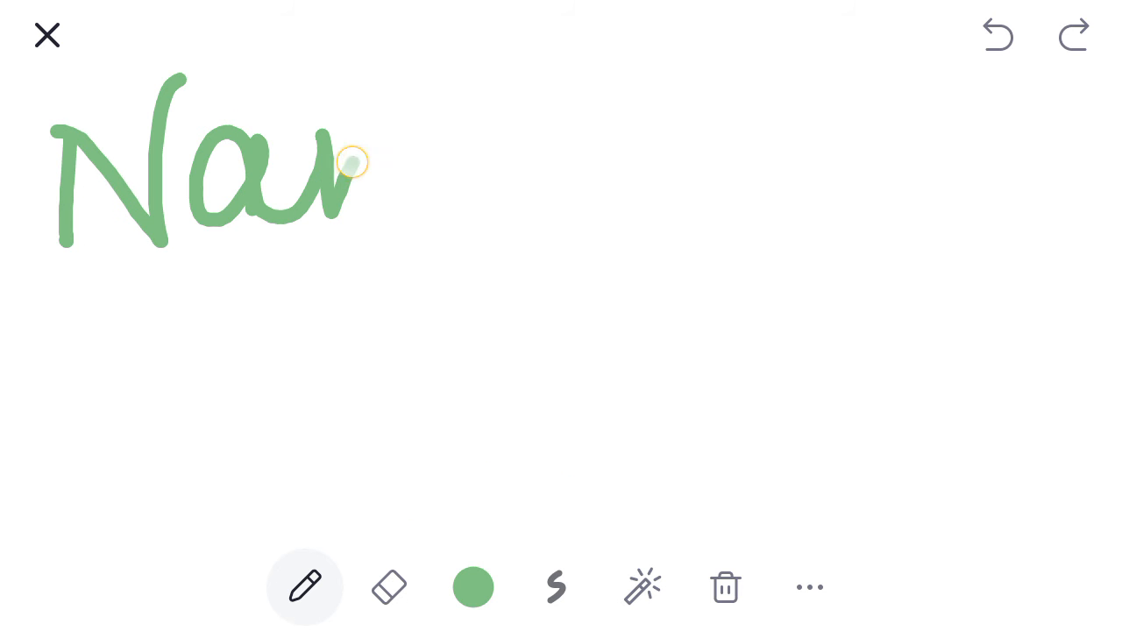
{"action": "left_click_drag", "start_coordinate": [351, 162], "coordinate": [794, 105]}
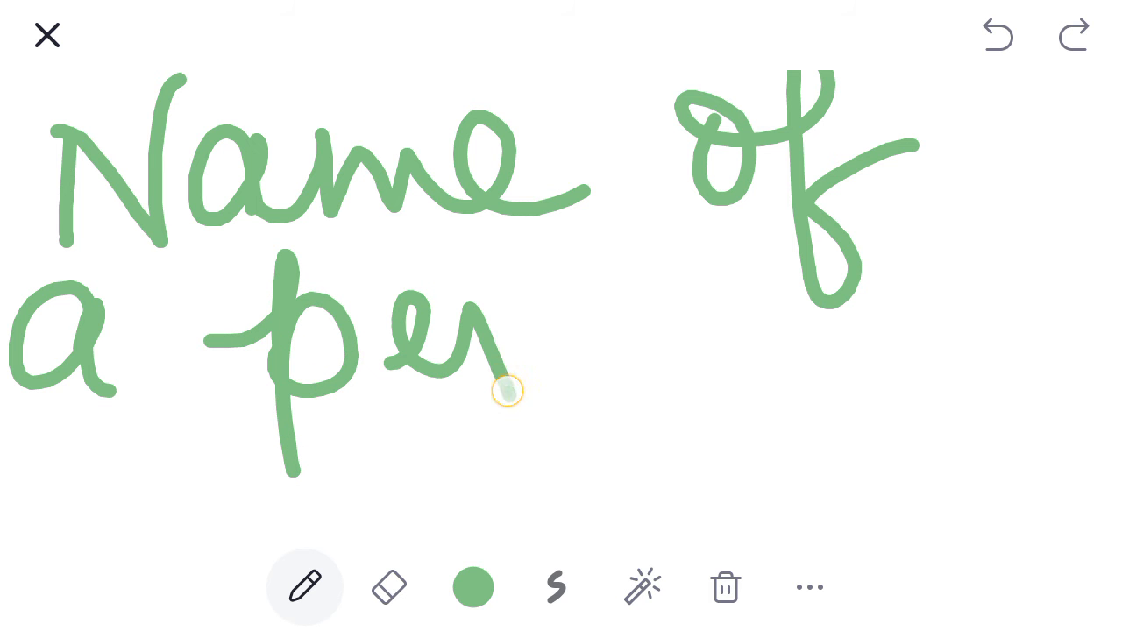
{"action": "left_click_drag", "start_coordinate": [507, 391], "coordinate": [806, 315]}
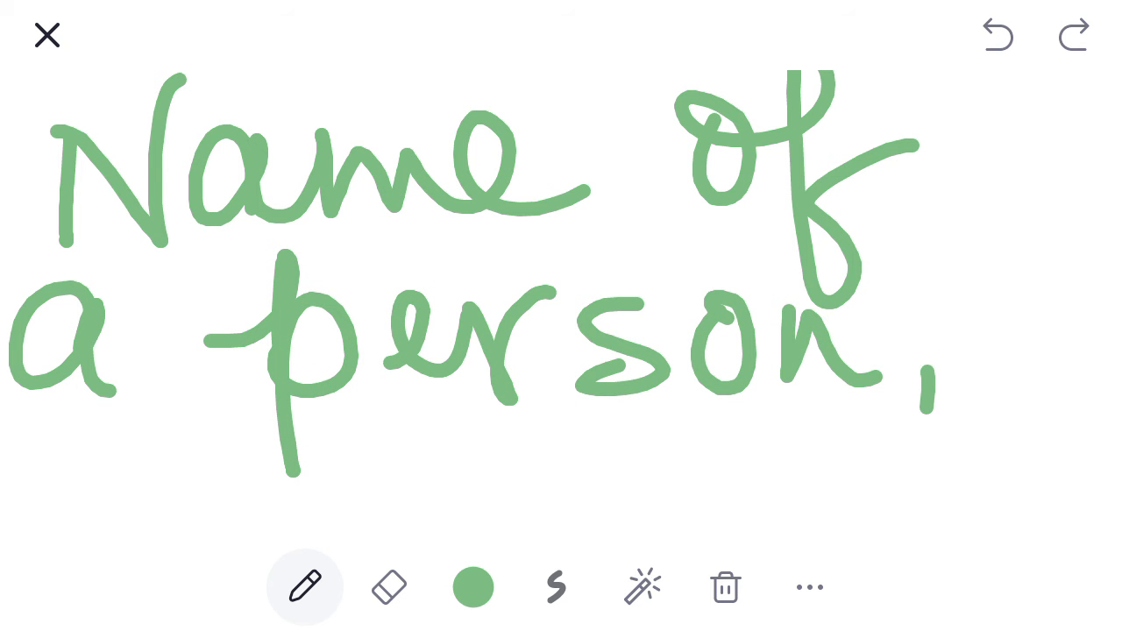
- Erase 'person', try writing 'animal' in red, then erase that too
{"action": "left_click", "coordinate": [389, 588]}
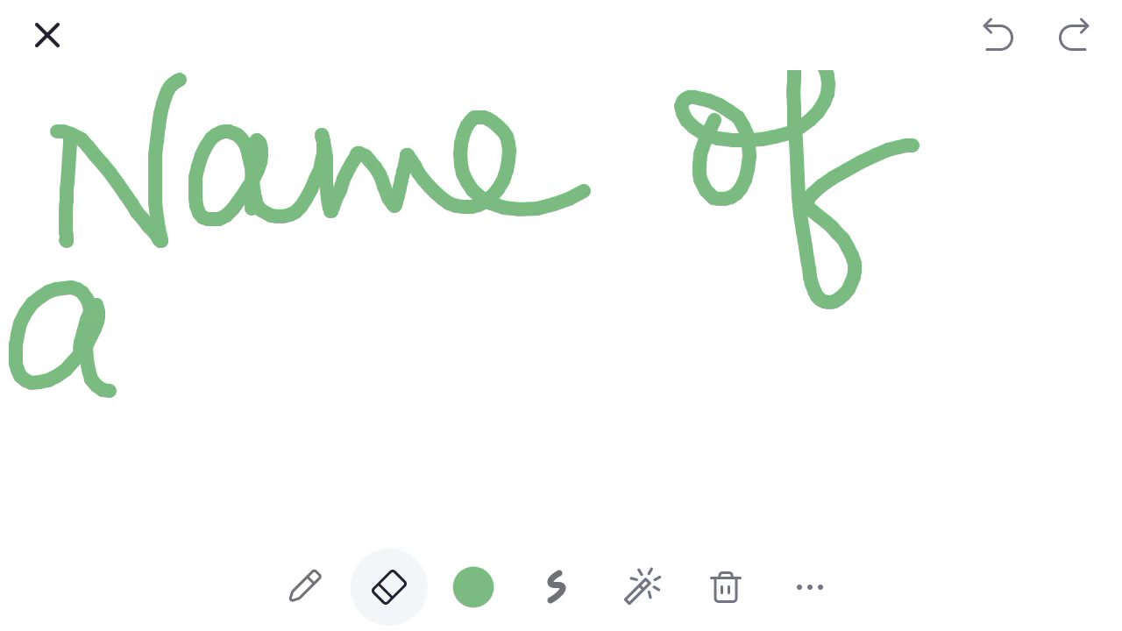
{"action": "left_click", "coordinate": [306, 587]}
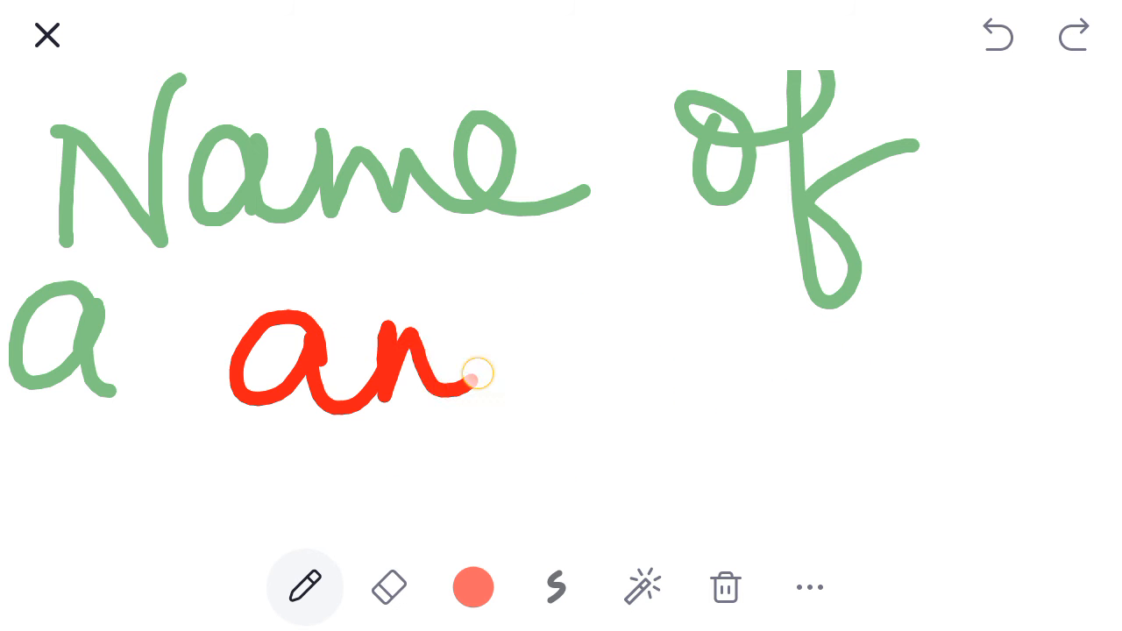
{"action": "left_click_drag", "start_coordinate": [473, 377], "coordinate": [780, 368]}
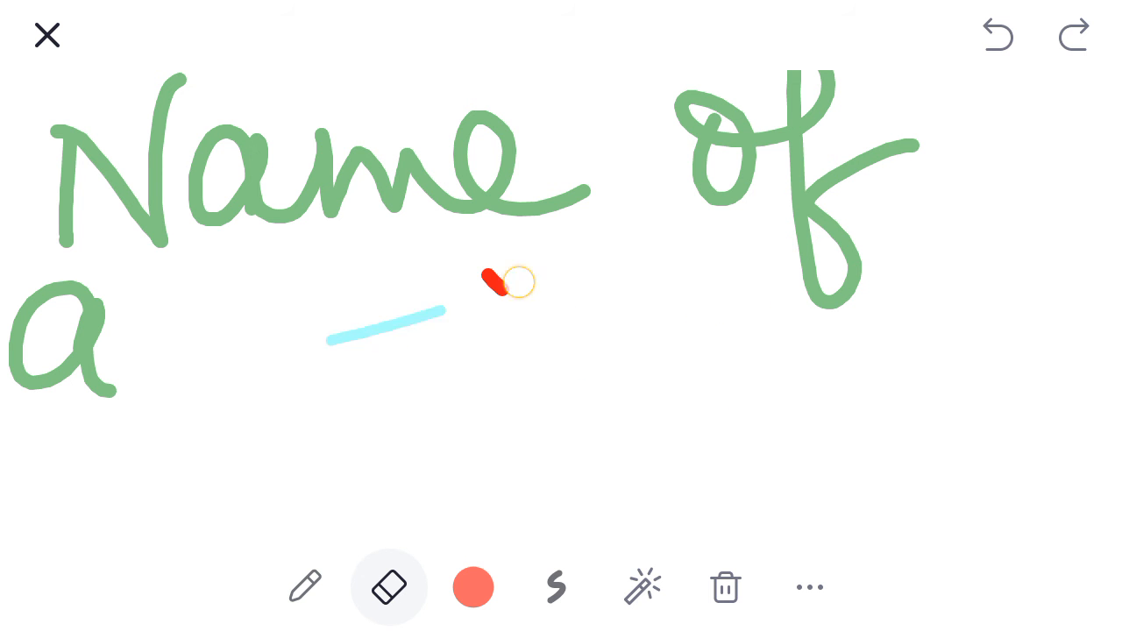
{"action": "left_click", "coordinate": [473, 587]}
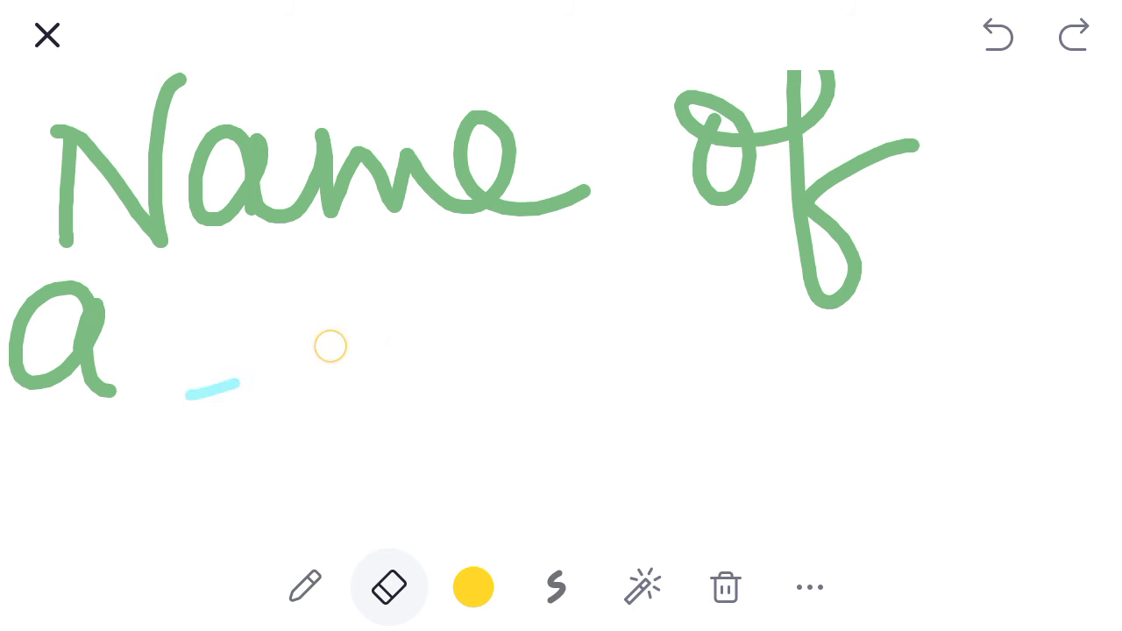
- Handwrite 'thing' in blue ink after 'Name of a', then take the laser pointer
{"action": "left_click", "coordinate": [305, 587]}
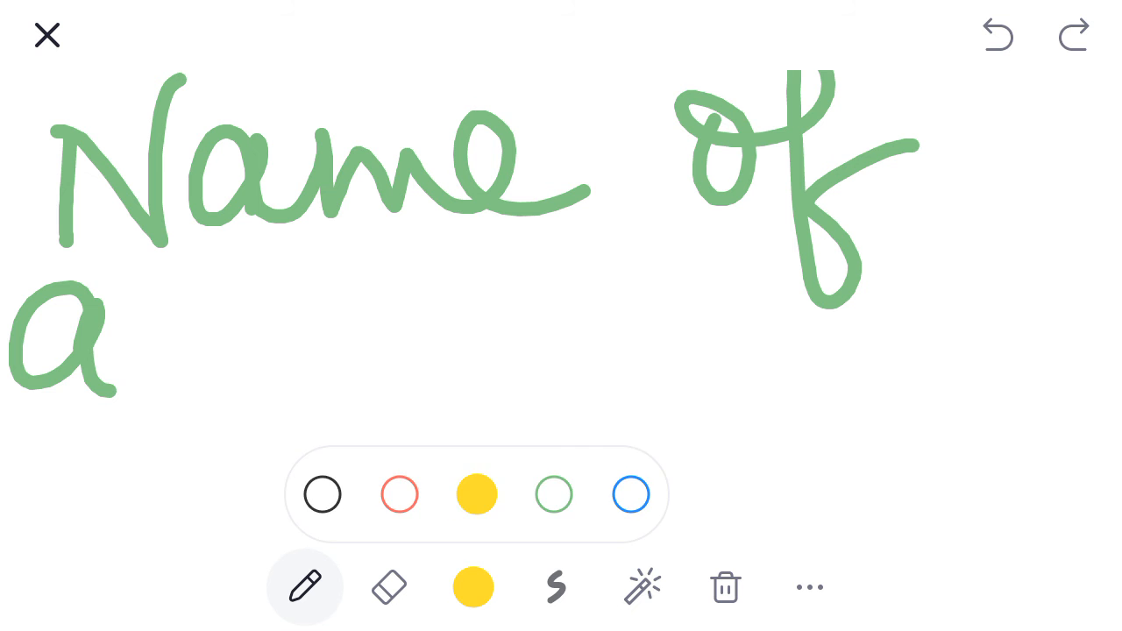
{"action": "left_click", "coordinate": [630, 494]}
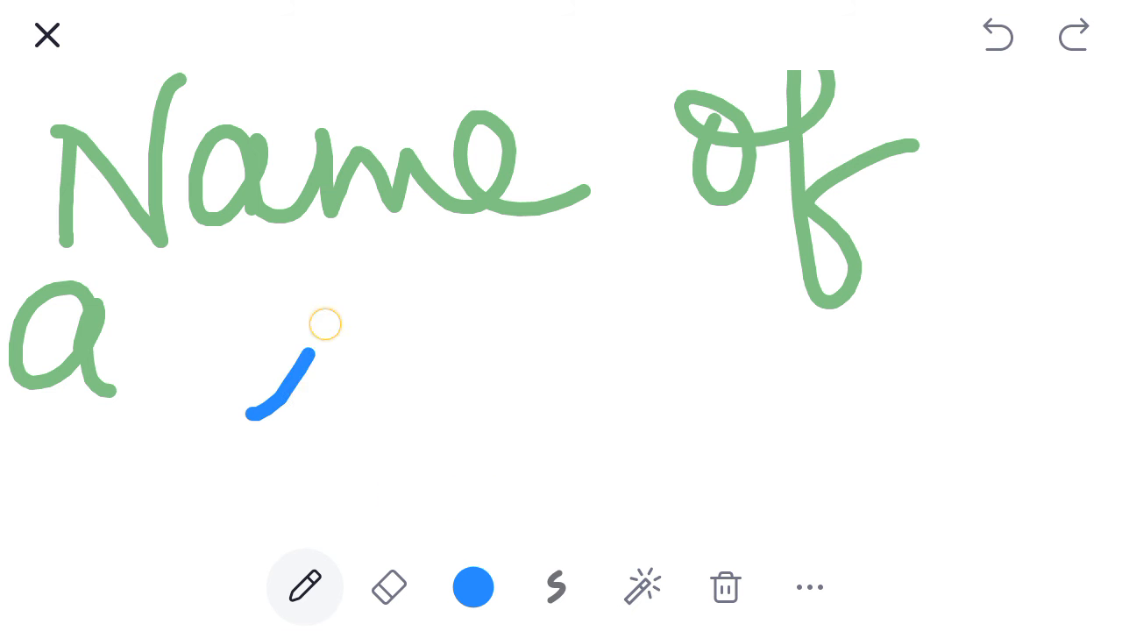
{"action": "left_click_drag", "start_coordinate": [250, 421], "coordinate": [627, 316]}
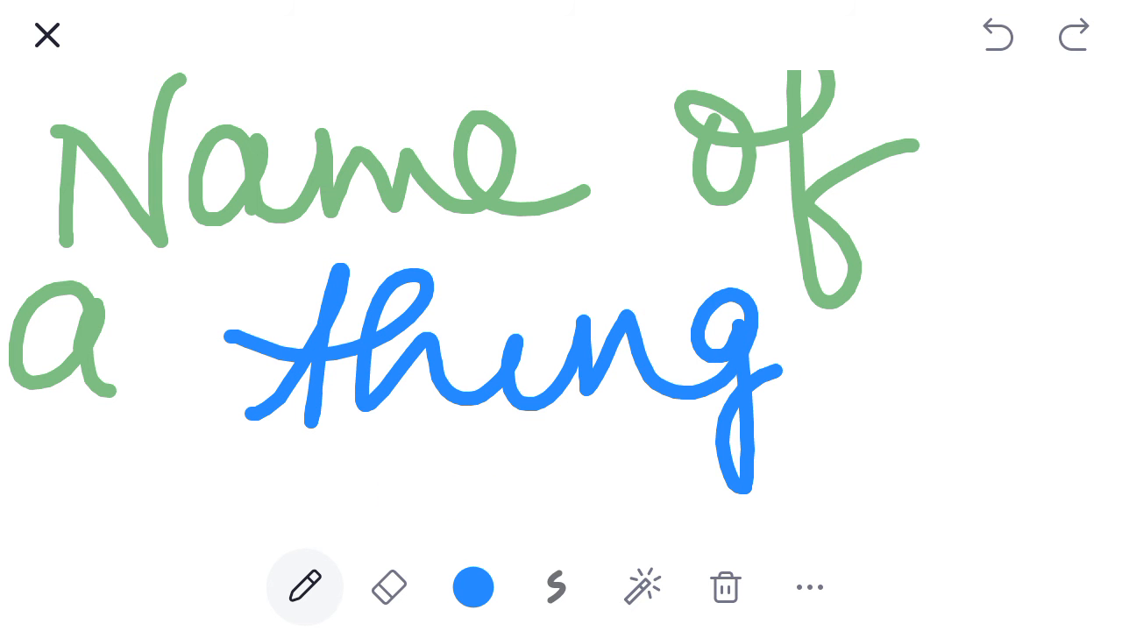
{"action": "left_click", "coordinate": [641, 587]}
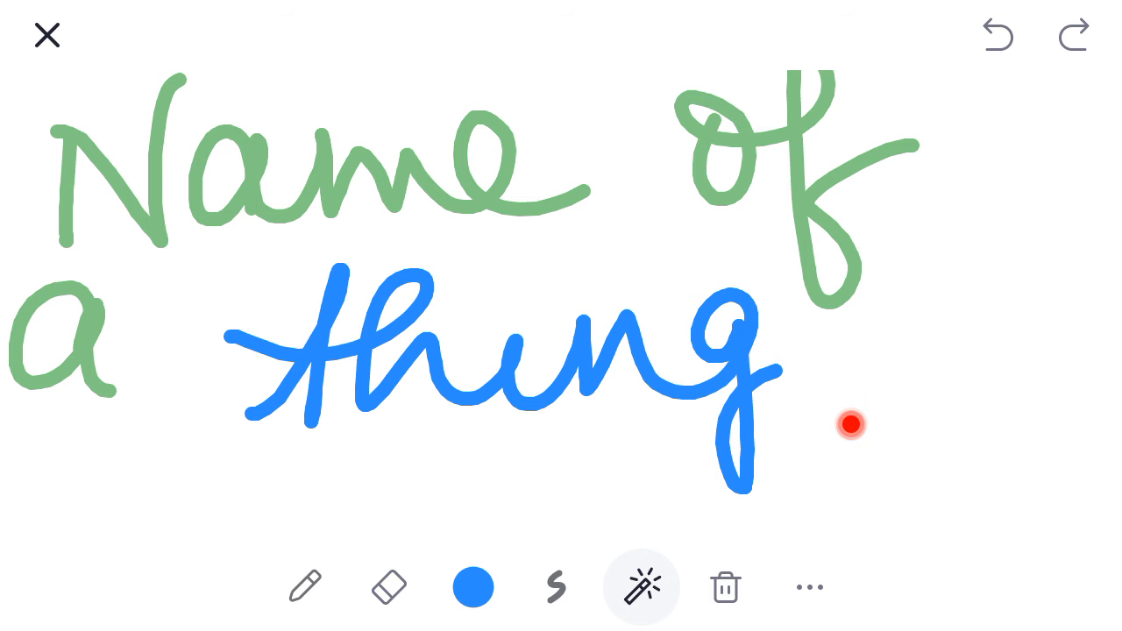
{"action": "mouse_move", "coordinate": [543, 304]}
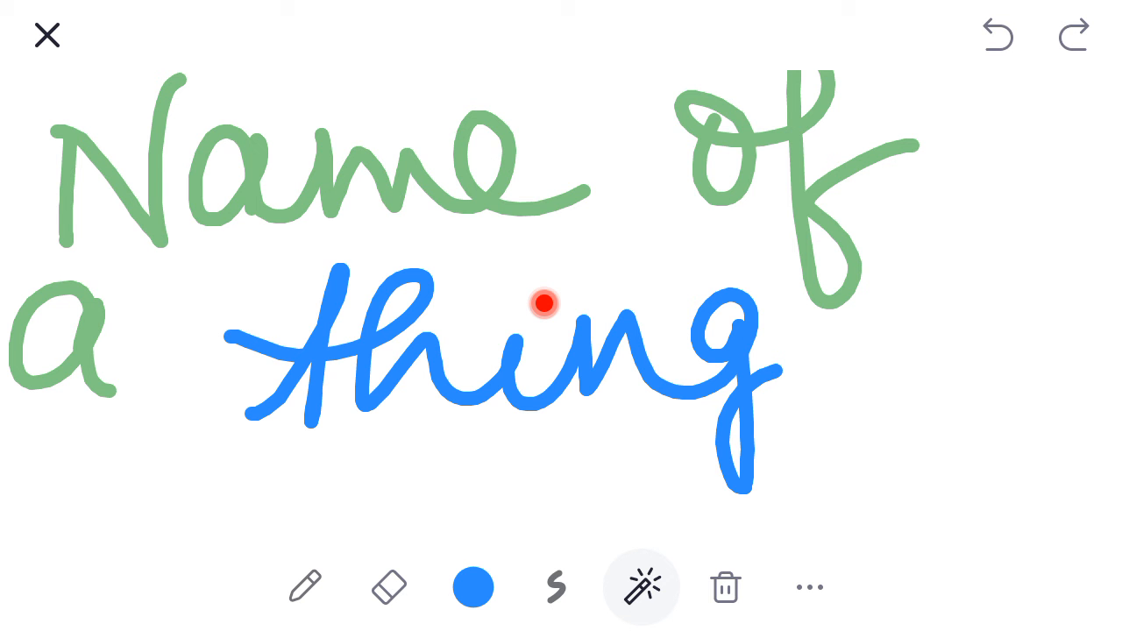
- Wipe the board and handwrite 'Naming Words' in green across two lines
{"action": "left_click", "coordinate": [388, 586]}
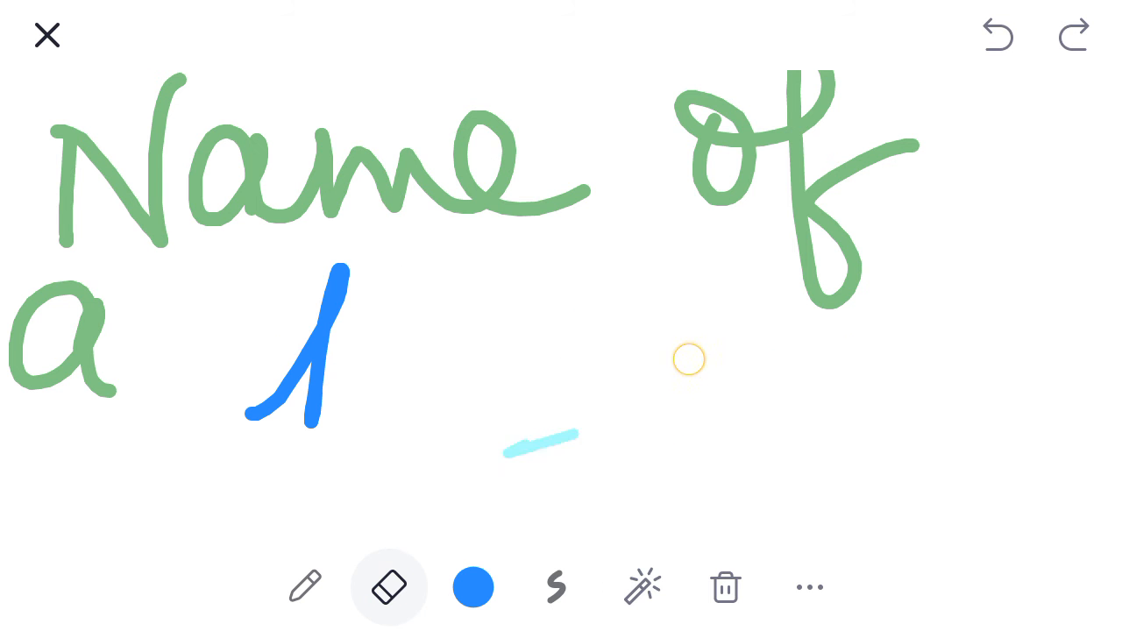
{"action": "left_click", "coordinate": [725, 587]}
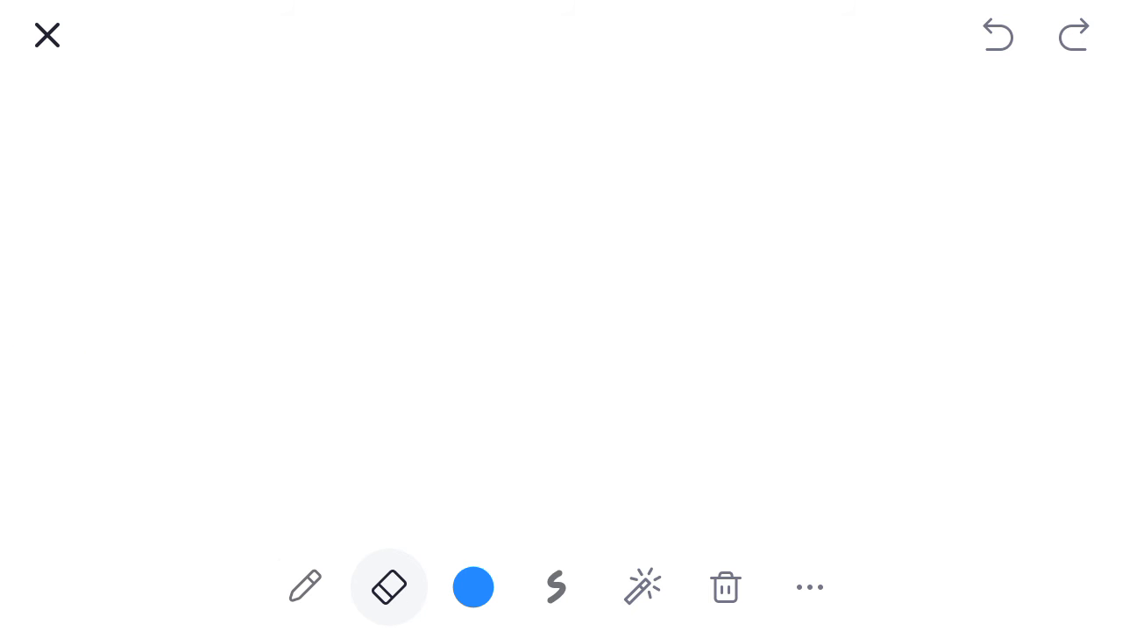
{"action": "left_click", "coordinate": [305, 587]}
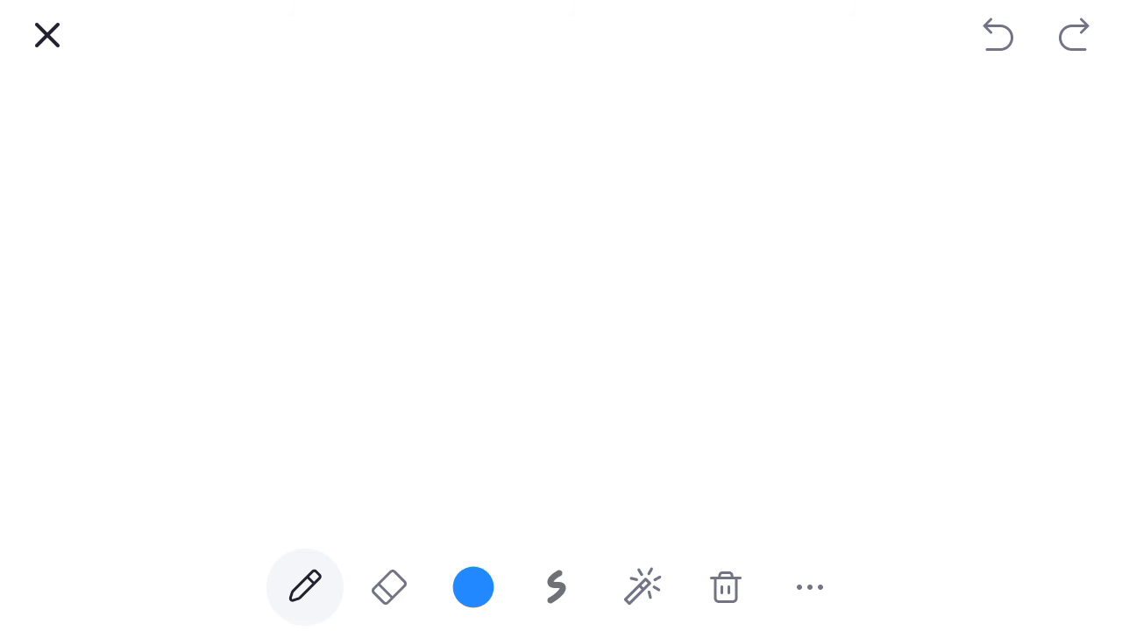
{"action": "left_click", "coordinate": [473, 588]}
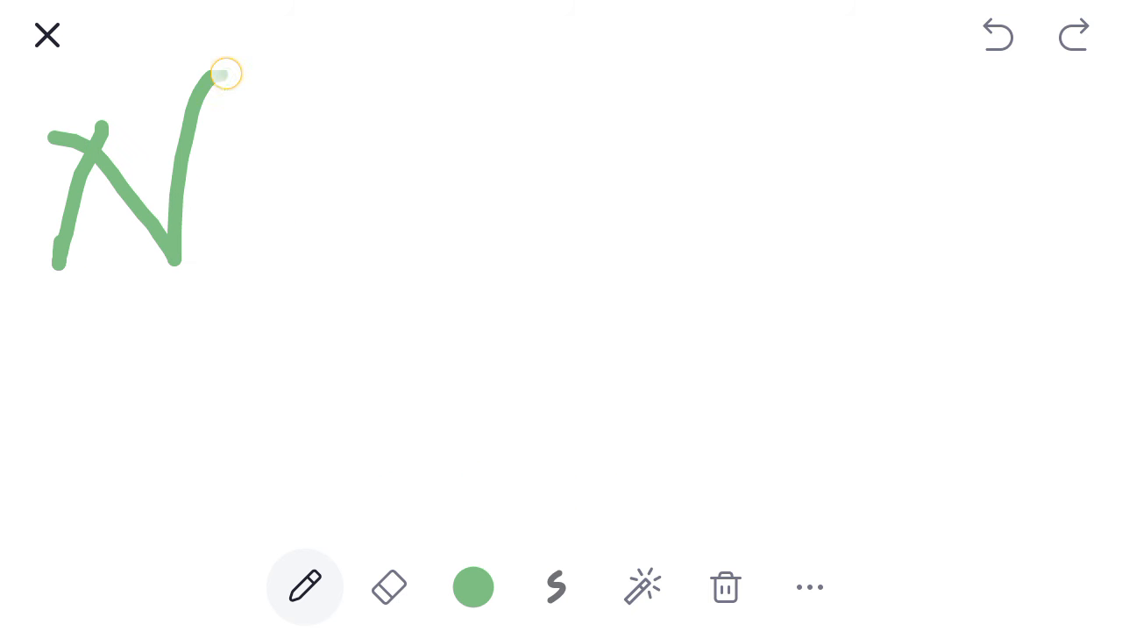
{"action": "left_click_drag", "start_coordinate": [226, 74], "coordinate": [591, 234]}
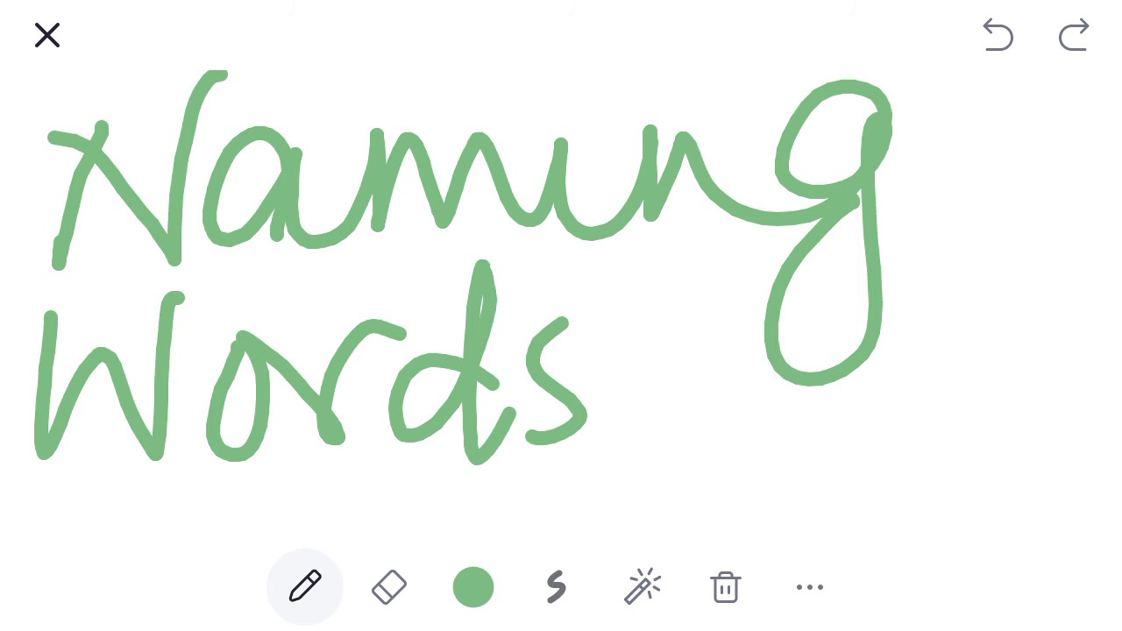
- Add a dash and red 'Nouns', circle 'Nouns', and underline 'Naming' and 'Words' in red
{"action": "left_click_drag", "start_coordinate": [623, 389], "coordinate": [671, 389]}
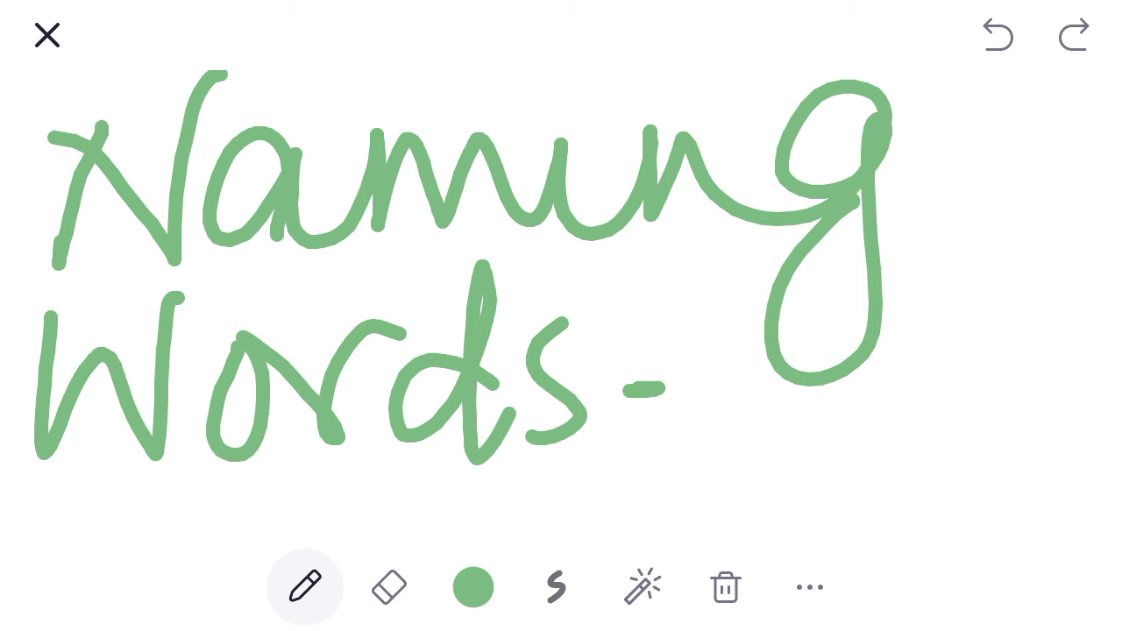
{"action": "left_click", "coordinate": [473, 587]}
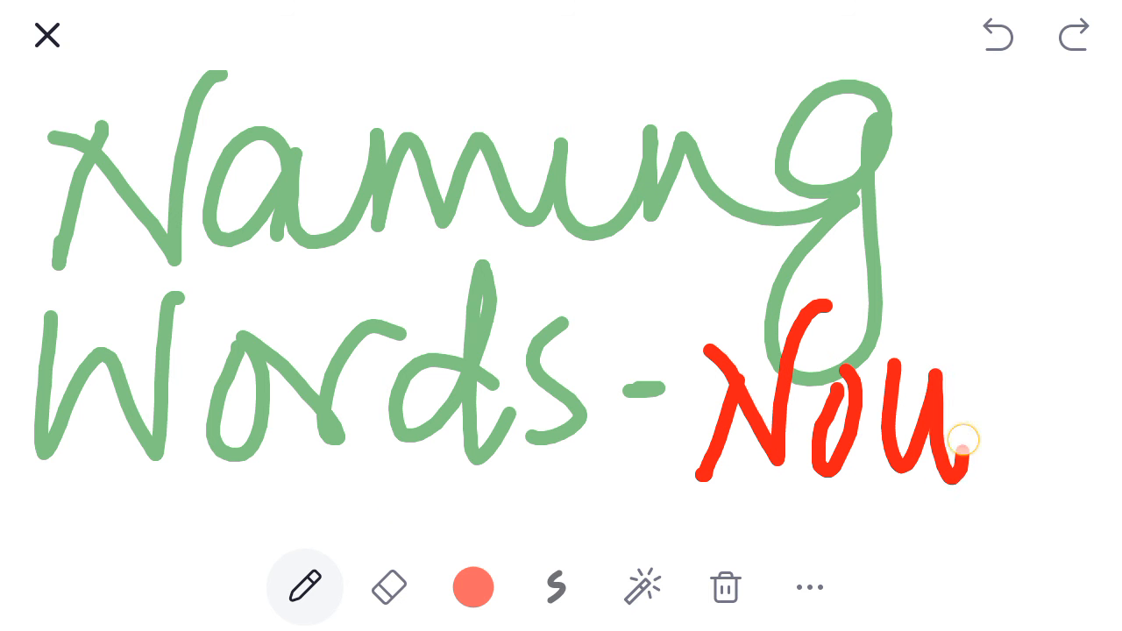
{"action": "left_click_drag", "start_coordinate": [955, 439], "coordinate": [1078, 412]}
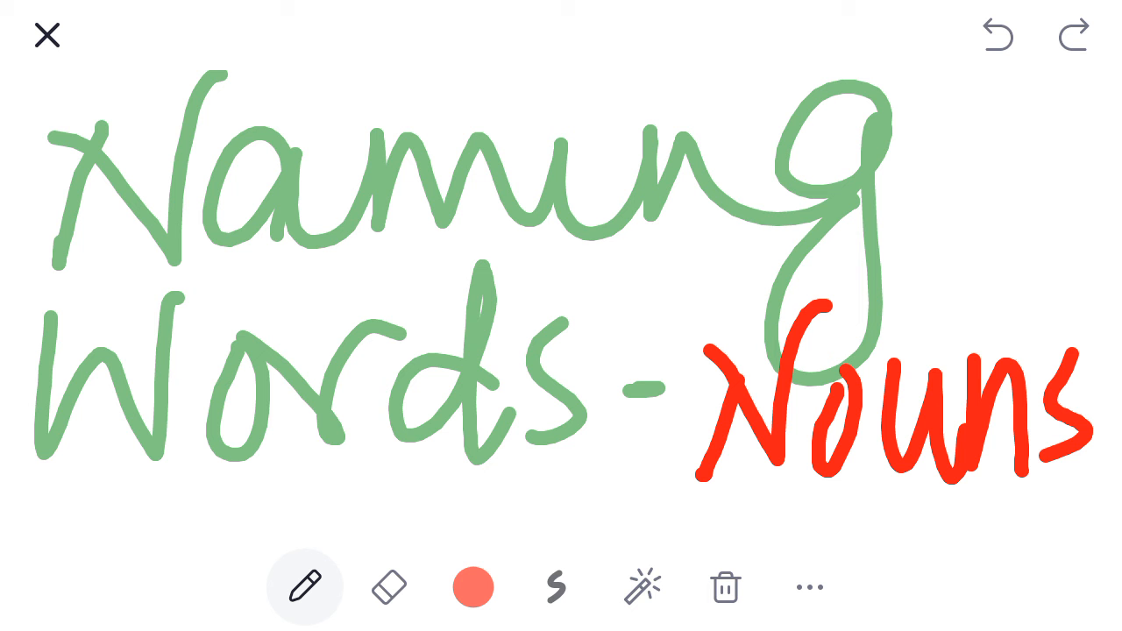
{"action": "left_click_drag", "start_coordinate": [693, 474], "coordinate": [1061, 311]}
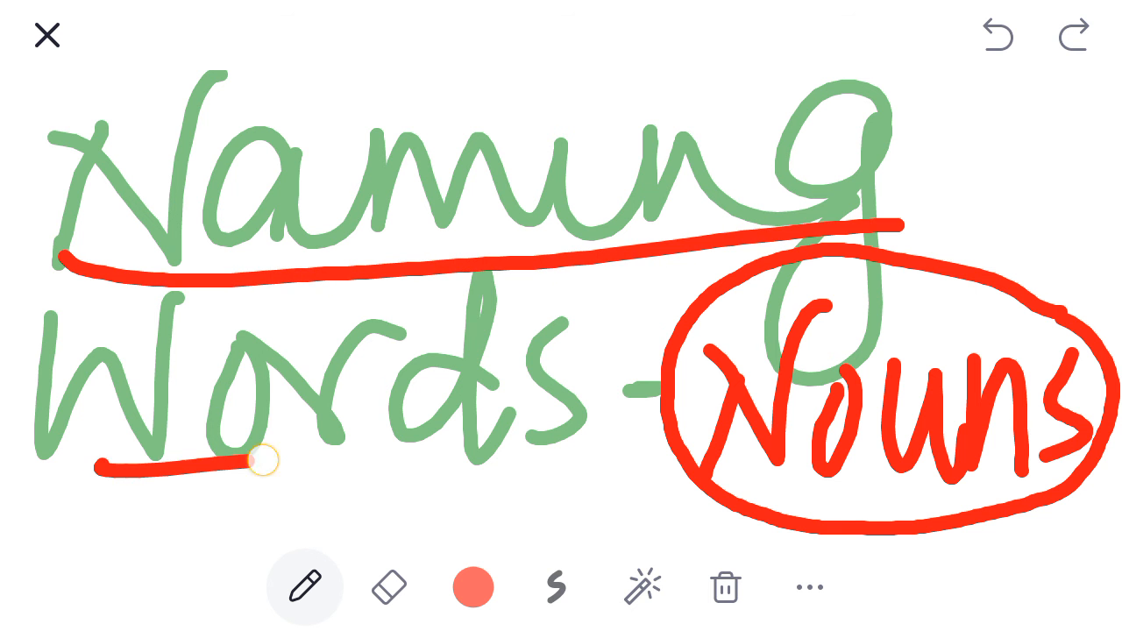
{"action": "left_click_drag", "start_coordinate": [263, 460], "coordinate": [587, 456]}
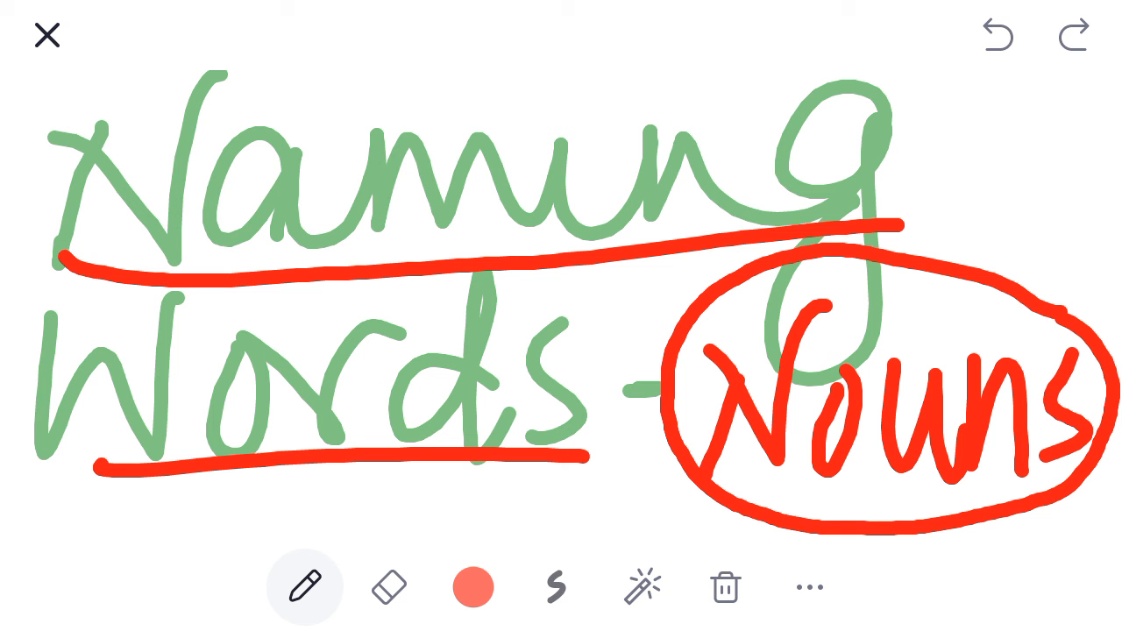
- Erase the circled, underlined 'Naming Words - Nouns' heading completely
{"action": "left_click", "coordinate": [304, 587]}
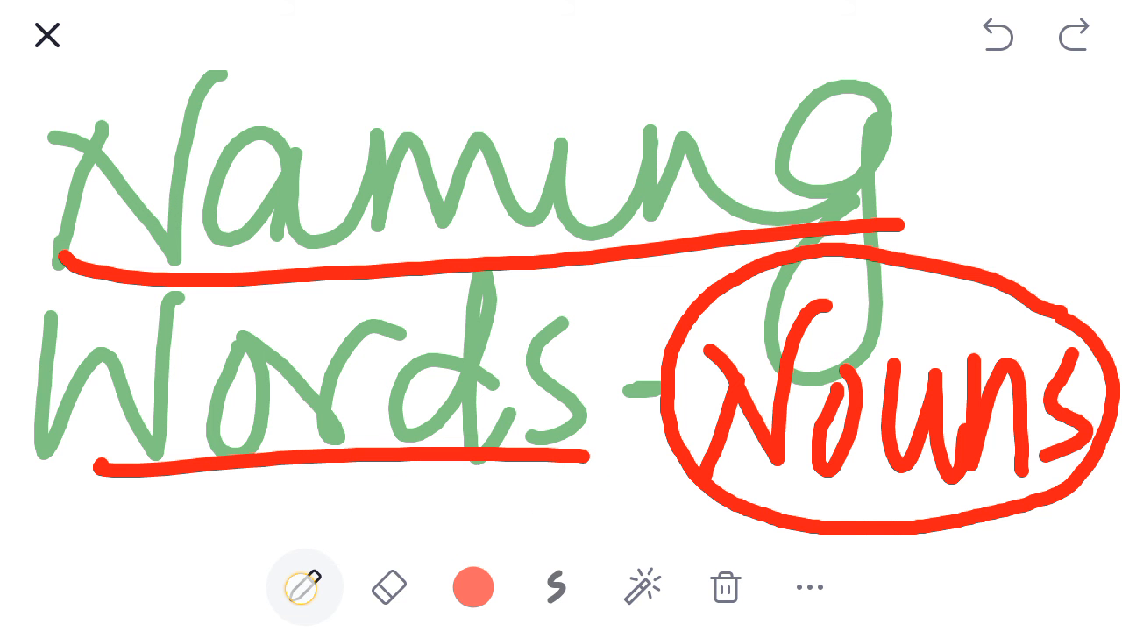
{"action": "left_click", "coordinate": [388, 587]}
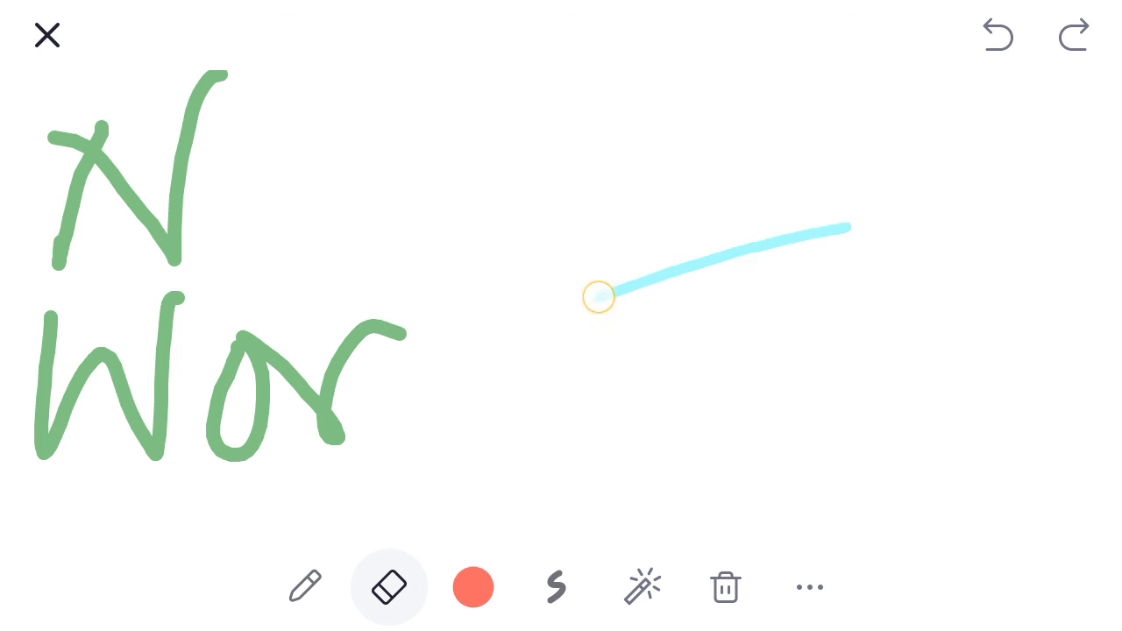
{"action": "left_click", "coordinate": [725, 587]}
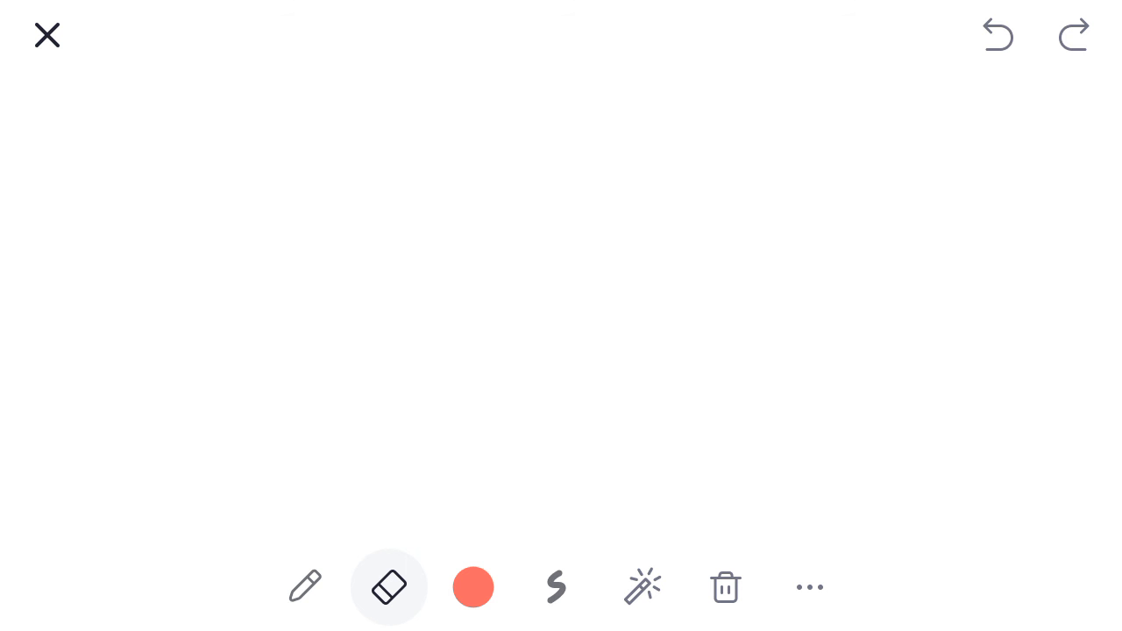
{"action": "left_click", "coordinate": [304, 587]}
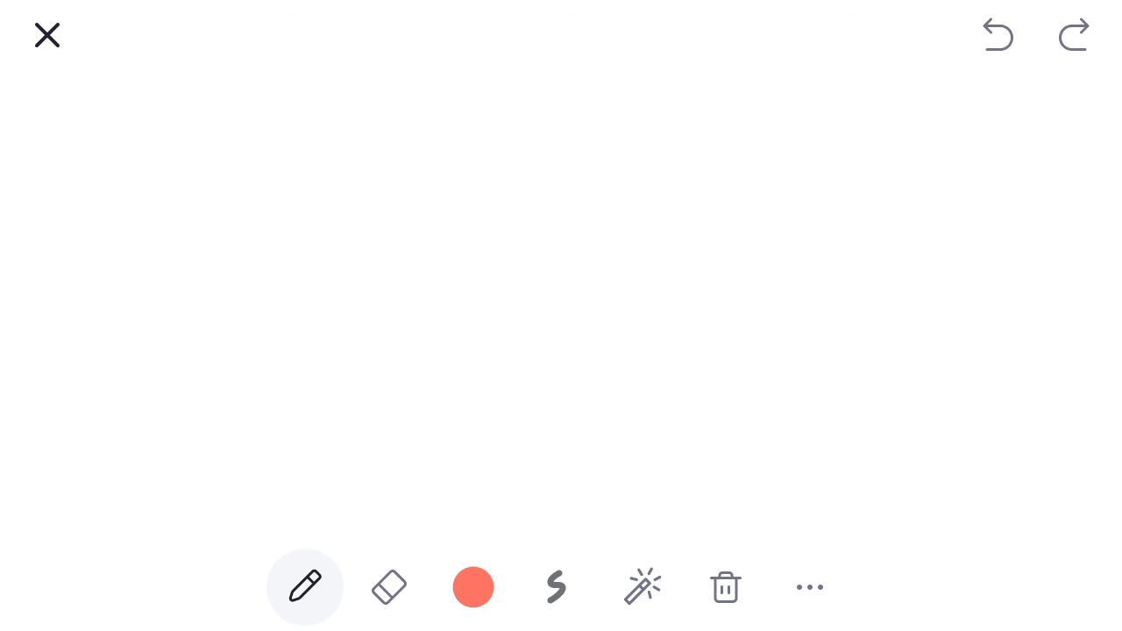
- Handwrite 'Place - Delhi' and 'India, Earth' below it in yellow ink
{"action": "left_click", "coordinate": [473, 588]}
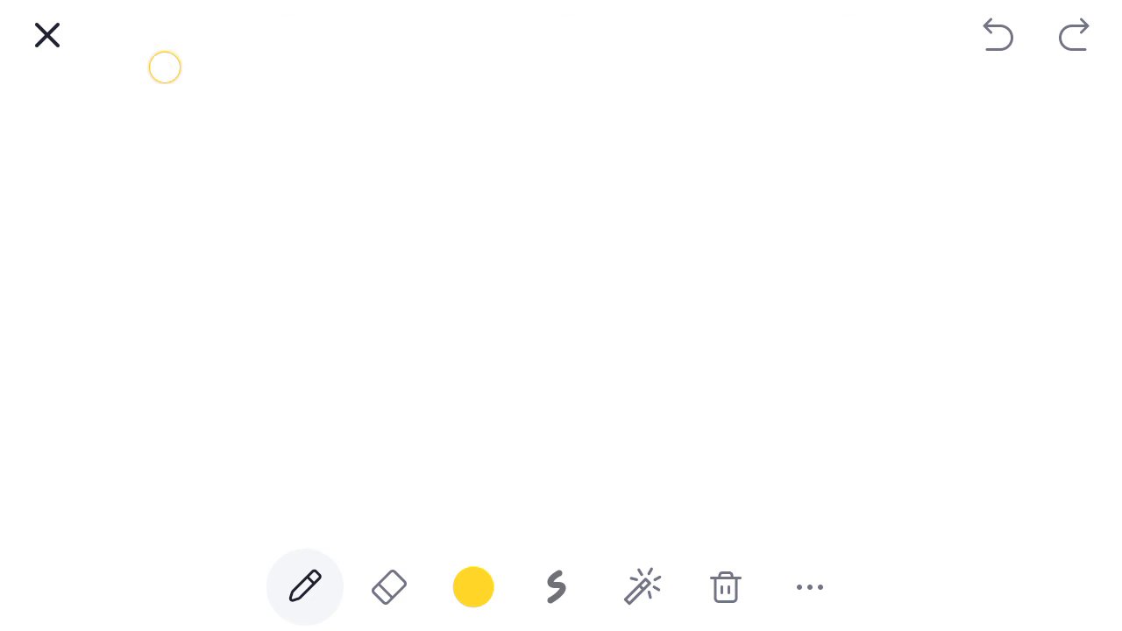
{"action": "left_click_drag", "start_coordinate": [164, 68], "coordinate": [363, 142]}
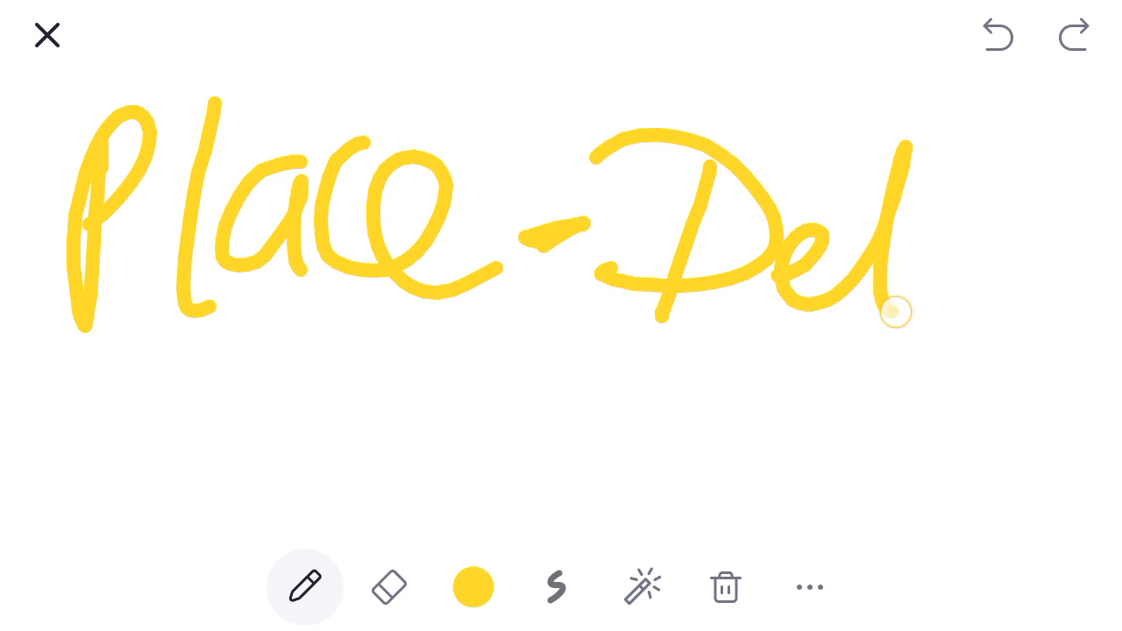
{"action": "left_click_drag", "start_coordinate": [886, 316], "coordinate": [1079, 255]}
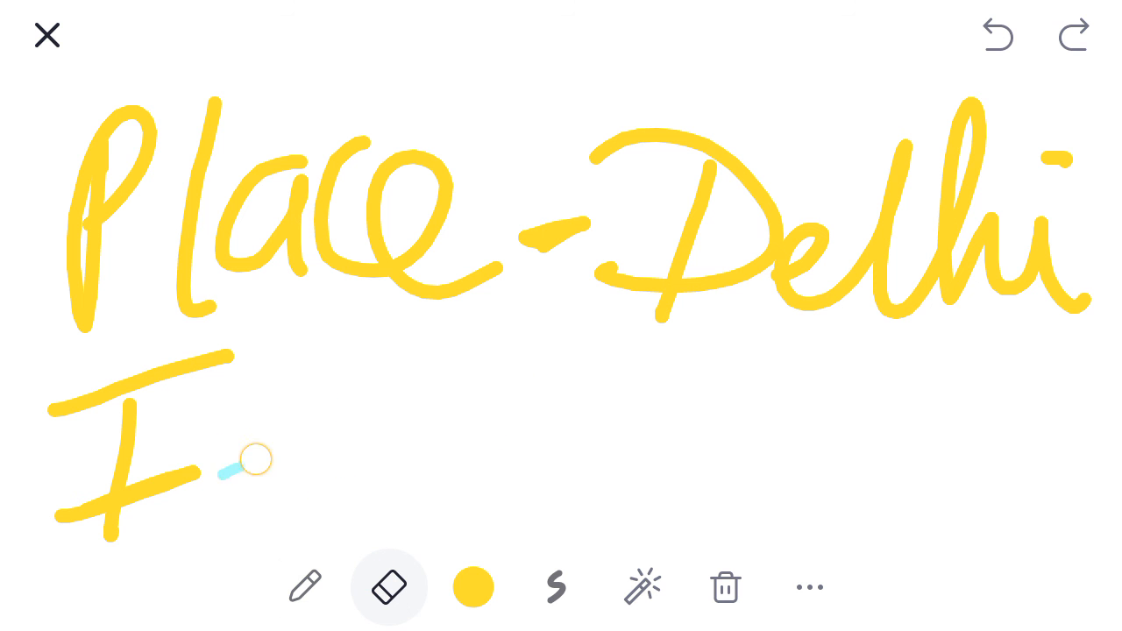
{"action": "left_click", "coordinate": [305, 588]}
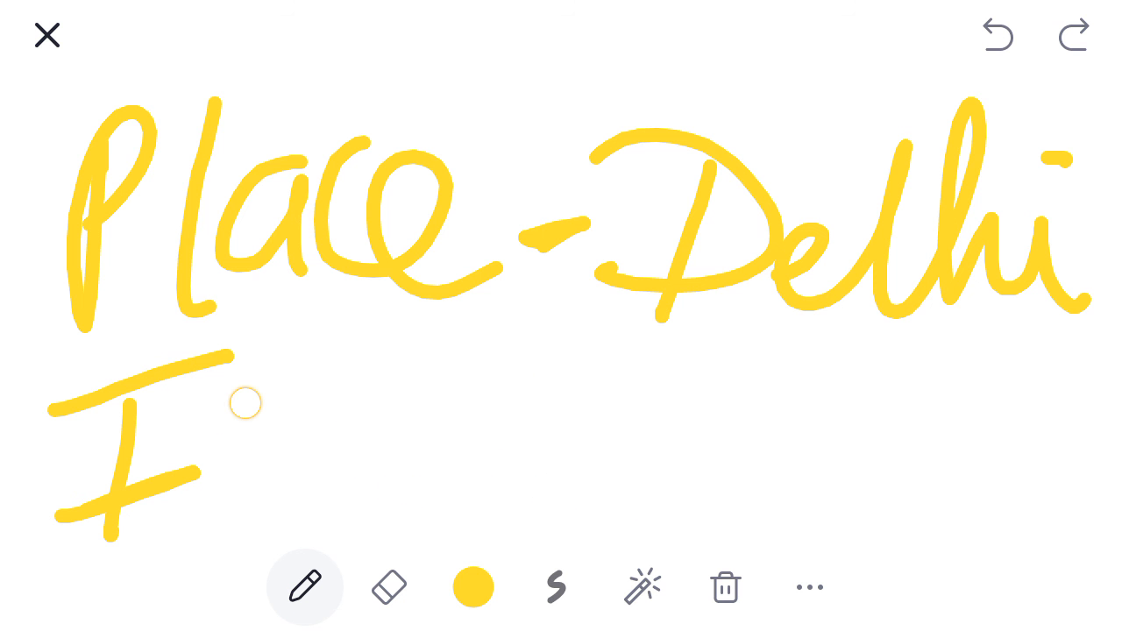
{"action": "left_click", "coordinate": [472, 587]}
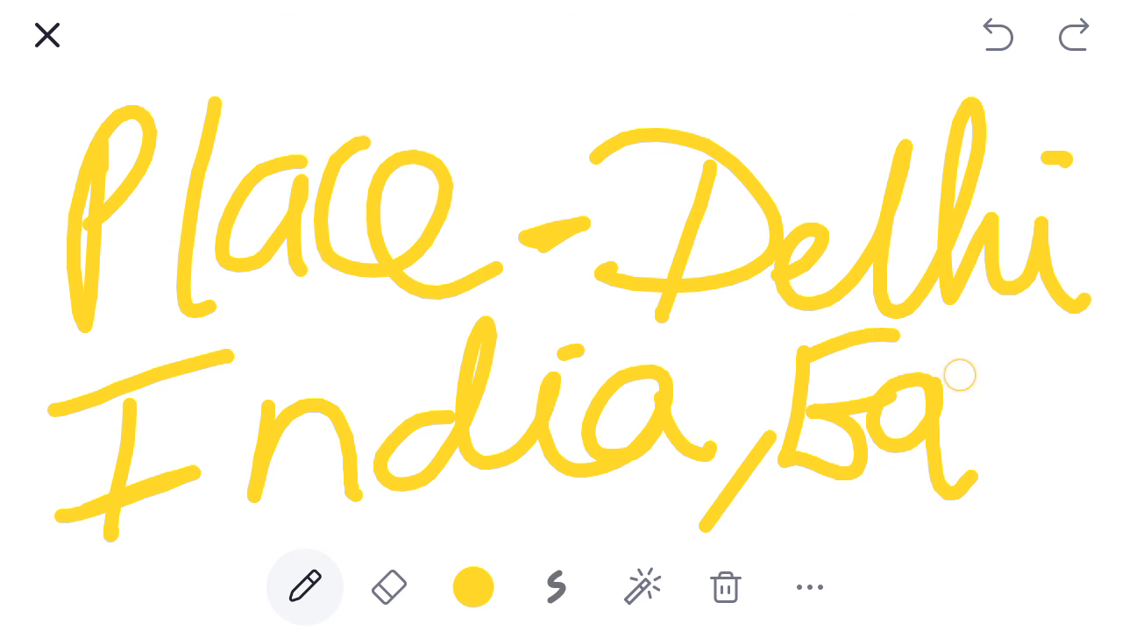
{"action": "left_click_drag", "start_coordinate": [956, 377], "coordinate": [1114, 421]}
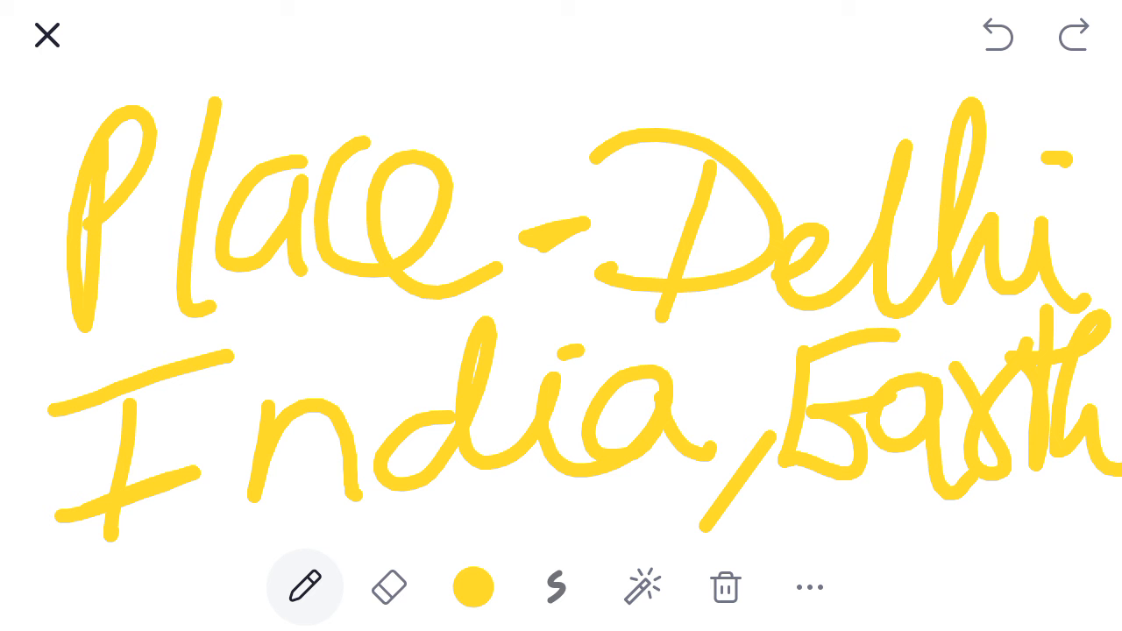
{"action": "left_click", "coordinate": [474, 587]}
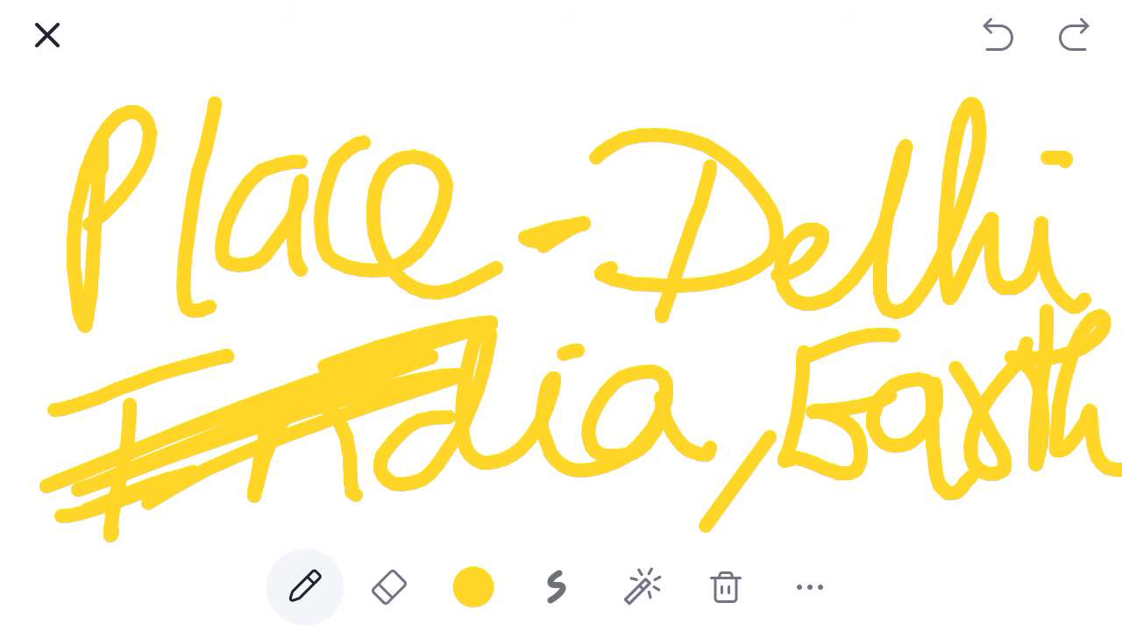
- Erase all the yellow place examples from the board
{"action": "left_click", "coordinate": [389, 587]}
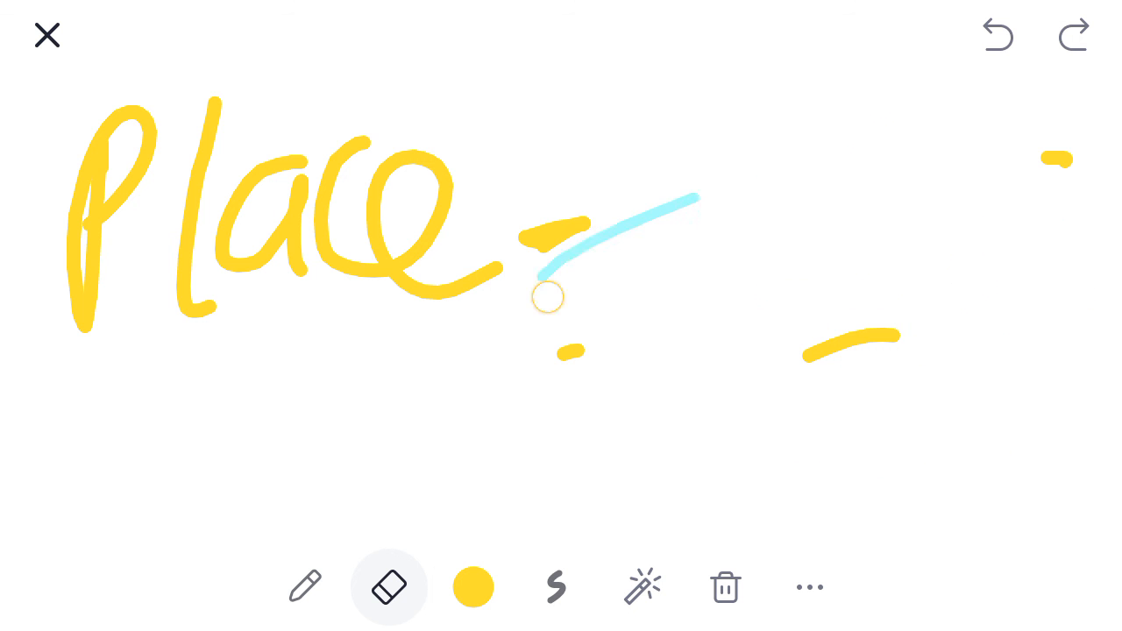
{"action": "left_click_drag", "start_coordinate": [548, 297], "coordinate": [613, 202]}
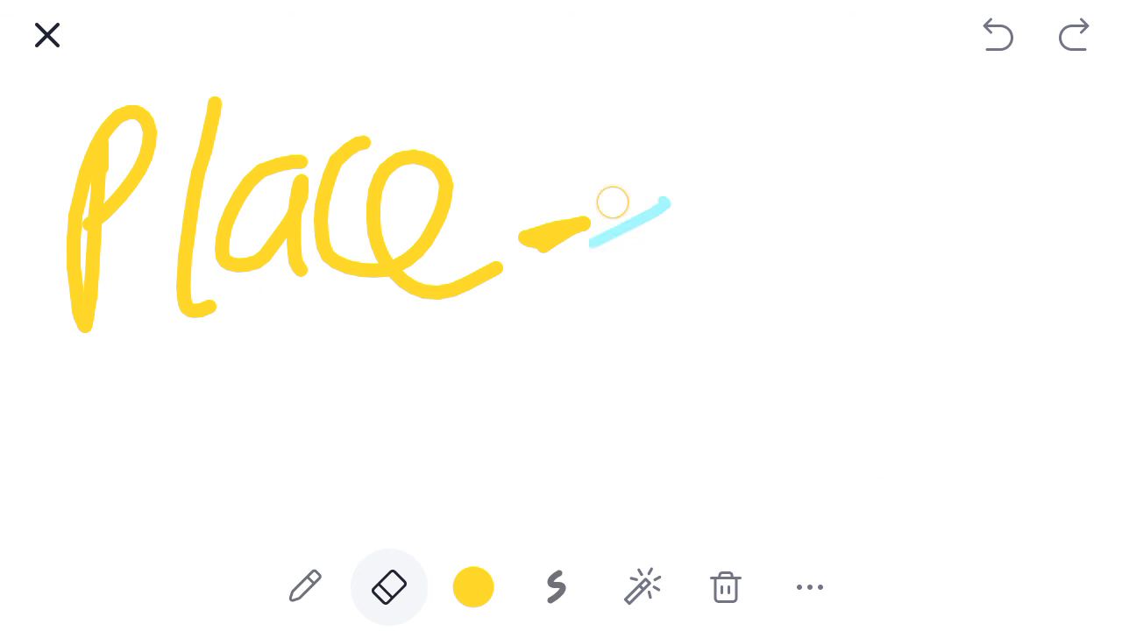
{"action": "left_click", "coordinate": [725, 586]}
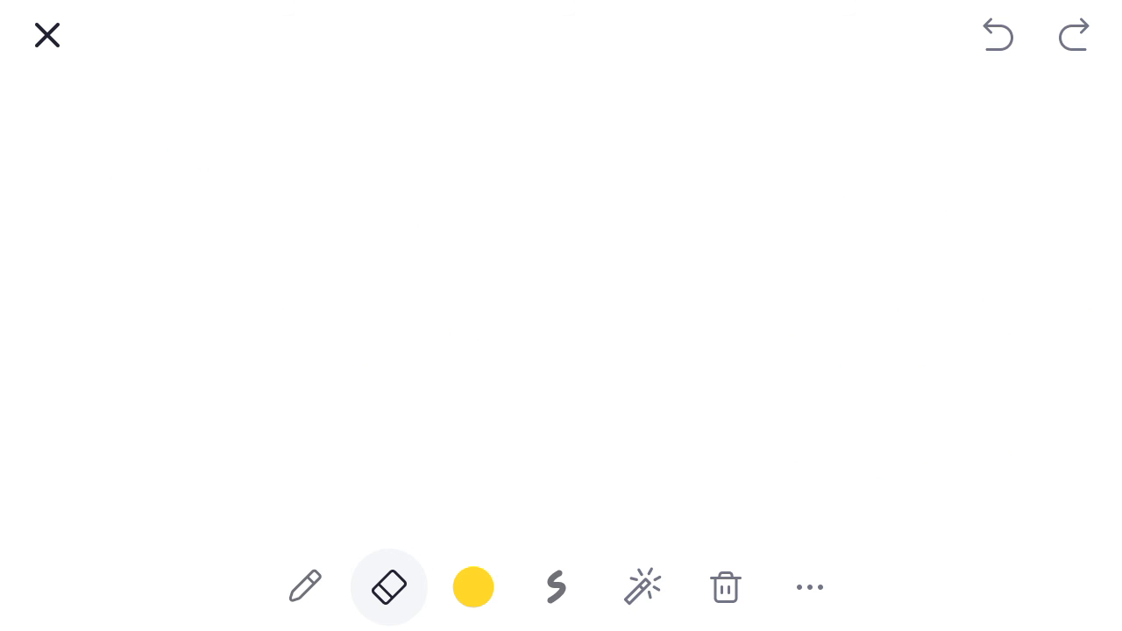
{"action": "left_click", "coordinate": [305, 586]}
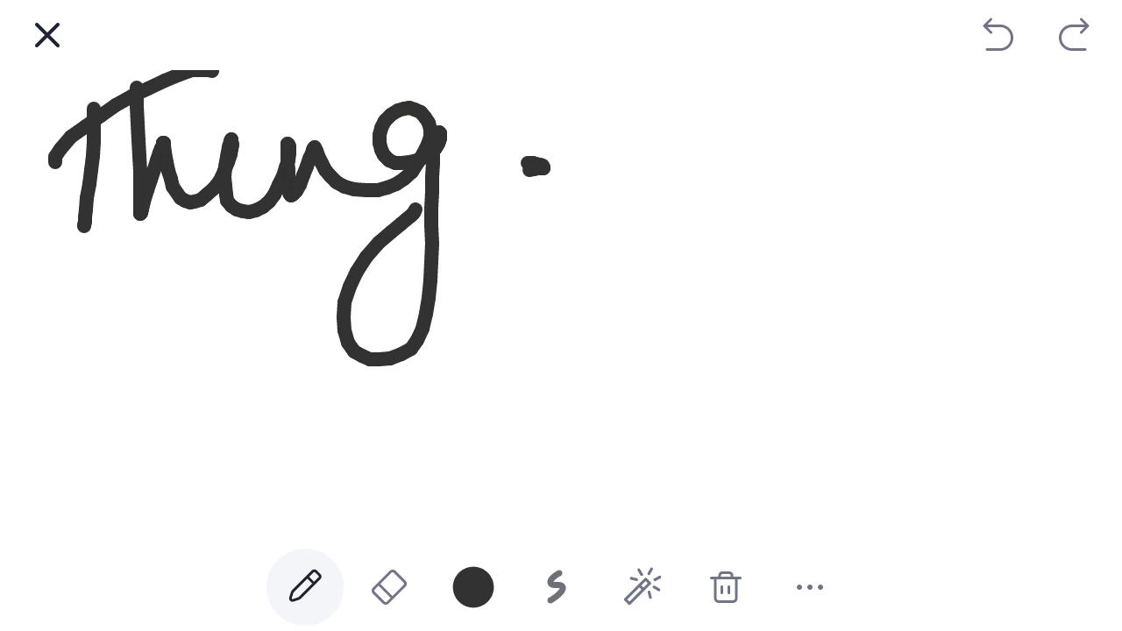
- Handwrite 'Pencil, eraser, book' in dark ink after 'Thing -'
{"action": "left_click_drag", "start_coordinate": [610, 88], "coordinate": [603, 281]}
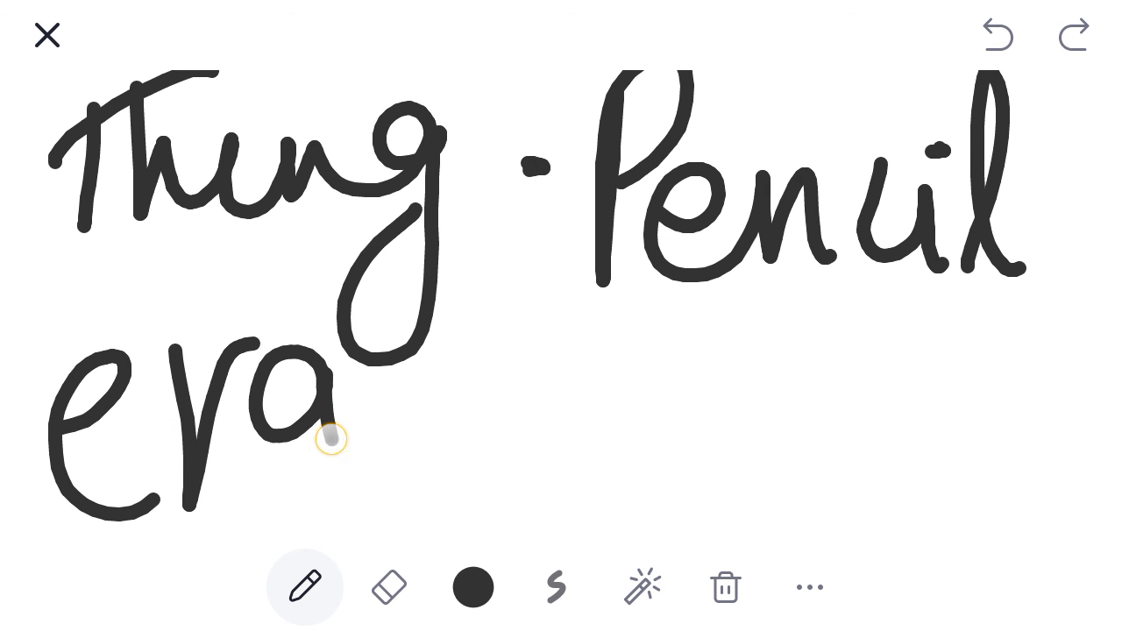
{"action": "left_click_drag", "start_coordinate": [329, 439], "coordinate": [750, 417]}
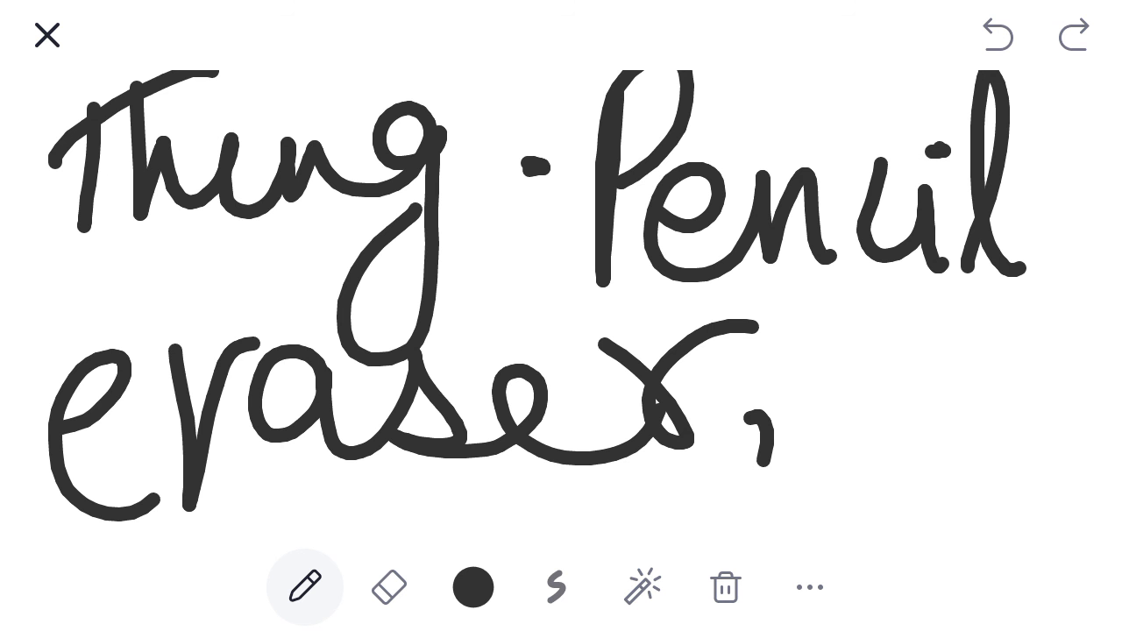
{"action": "left_click_drag", "start_coordinate": [842, 315], "coordinate": [903, 456]}
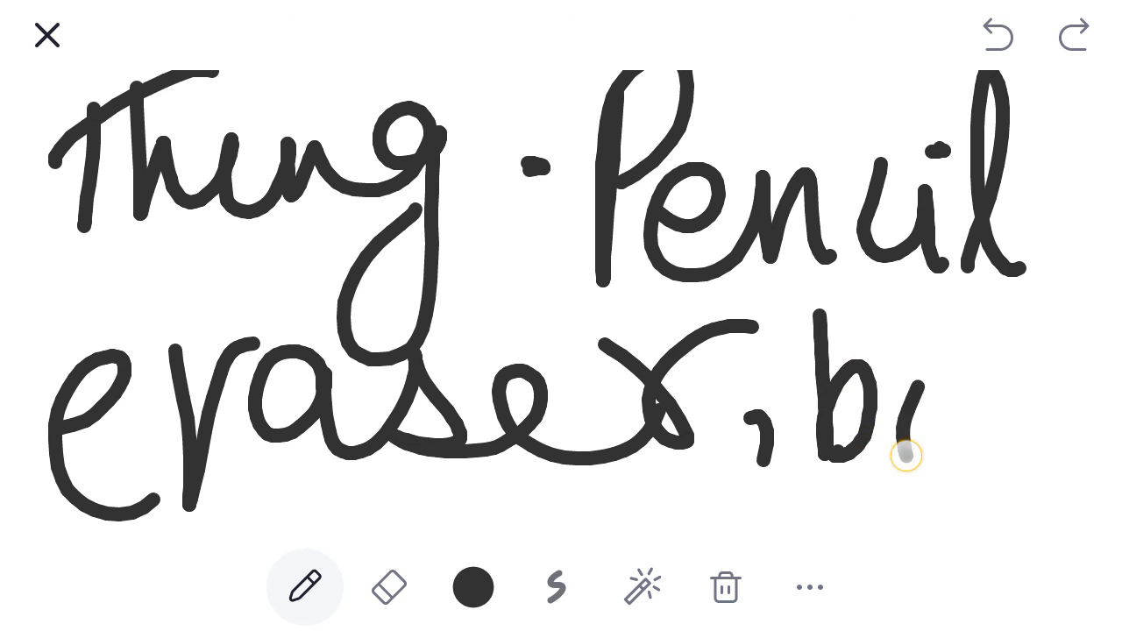
{"action": "left_click_drag", "start_coordinate": [903, 456], "coordinate": [1052, 395]}
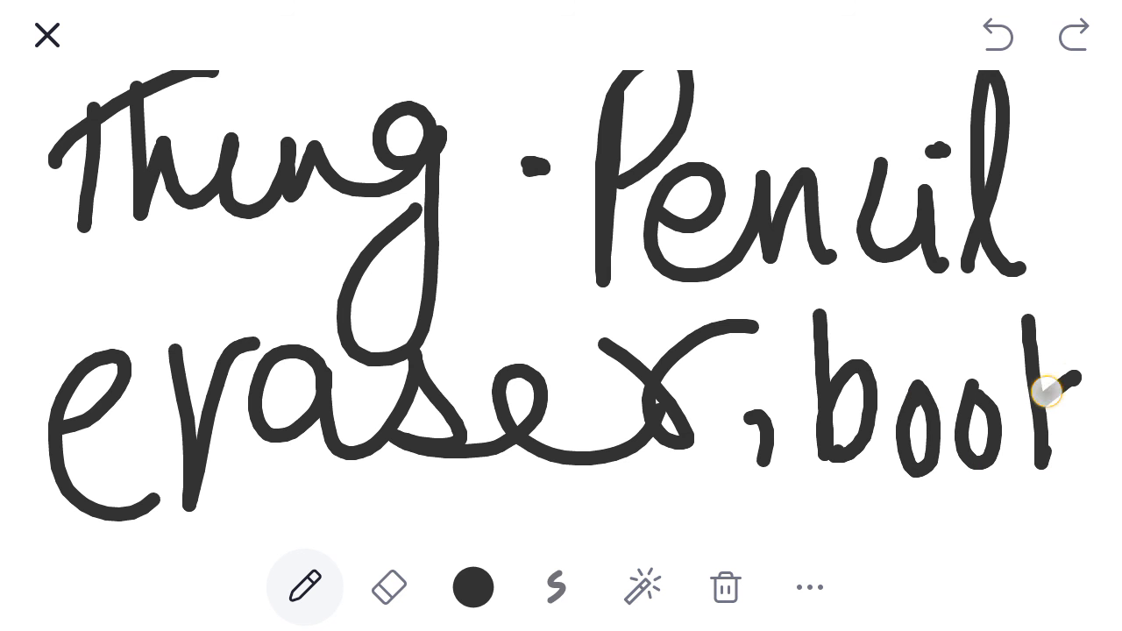
{"action": "left_click_drag", "start_coordinate": [1048, 386], "coordinate": [1118, 443]}
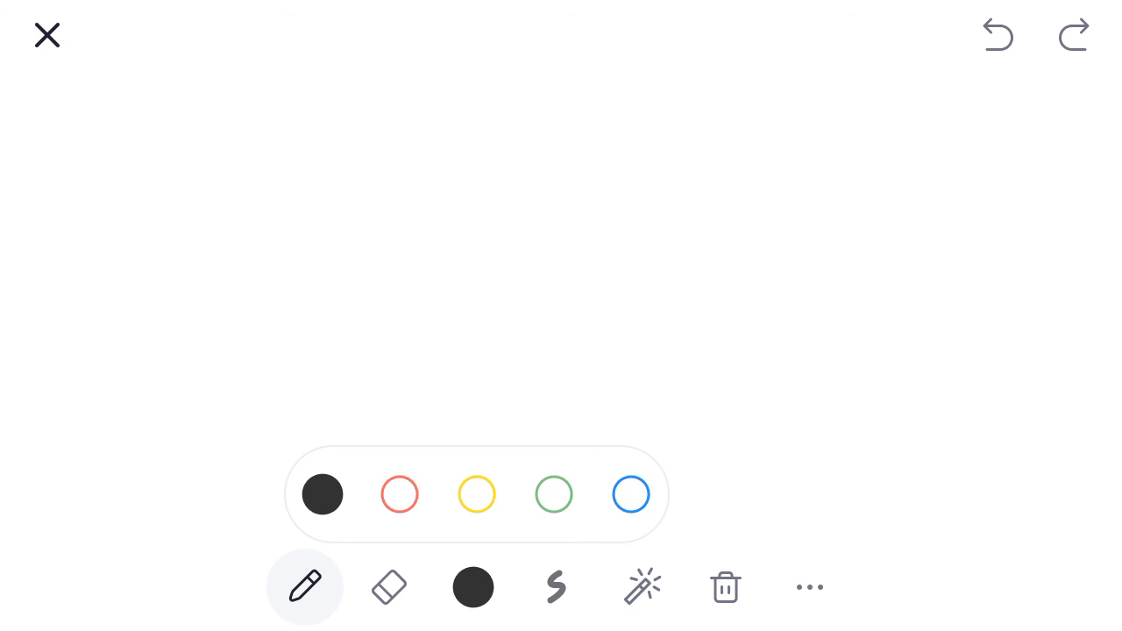
- Switch to red ink and handwrite 'India, RDJP' after 'Name –'
{"action": "left_click", "coordinate": [400, 494]}
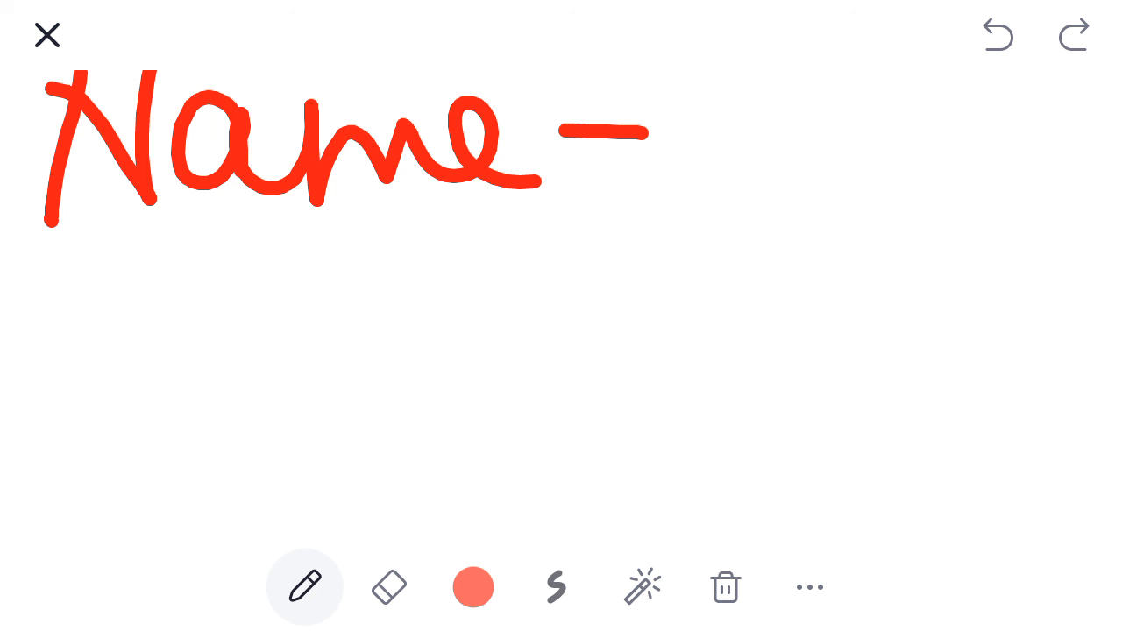
{"action": "left_click_drag", "start_coordinate": [92, 263], "coordinate": [79, 395]}
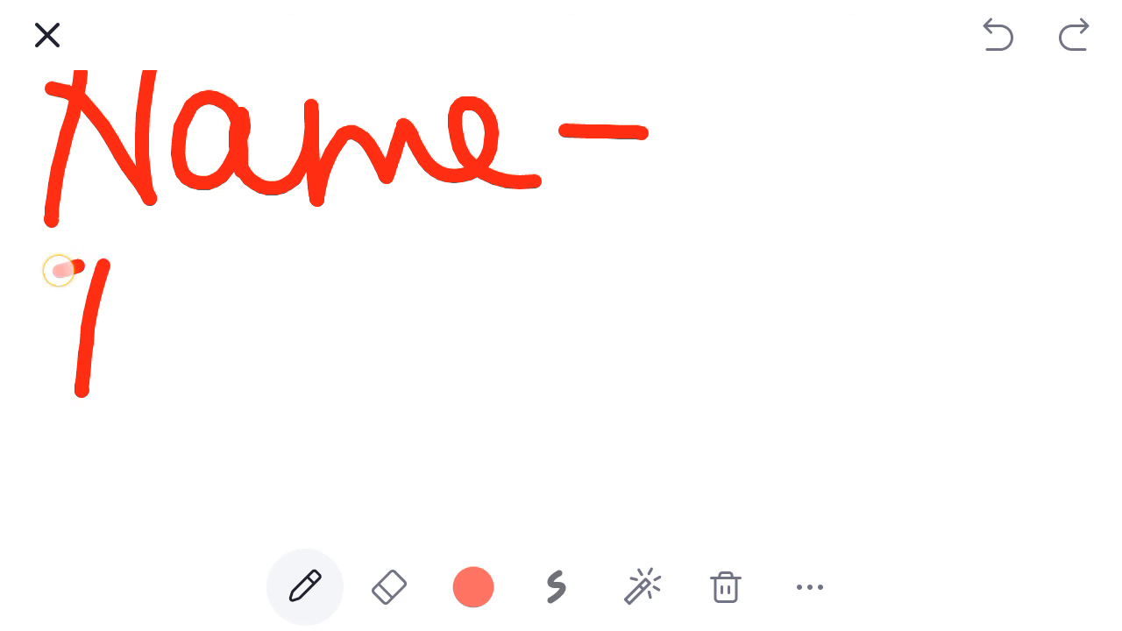
{"action": "left_click_drag", "start_coordinate": [79, 271], "coordinate": [447, 324]}
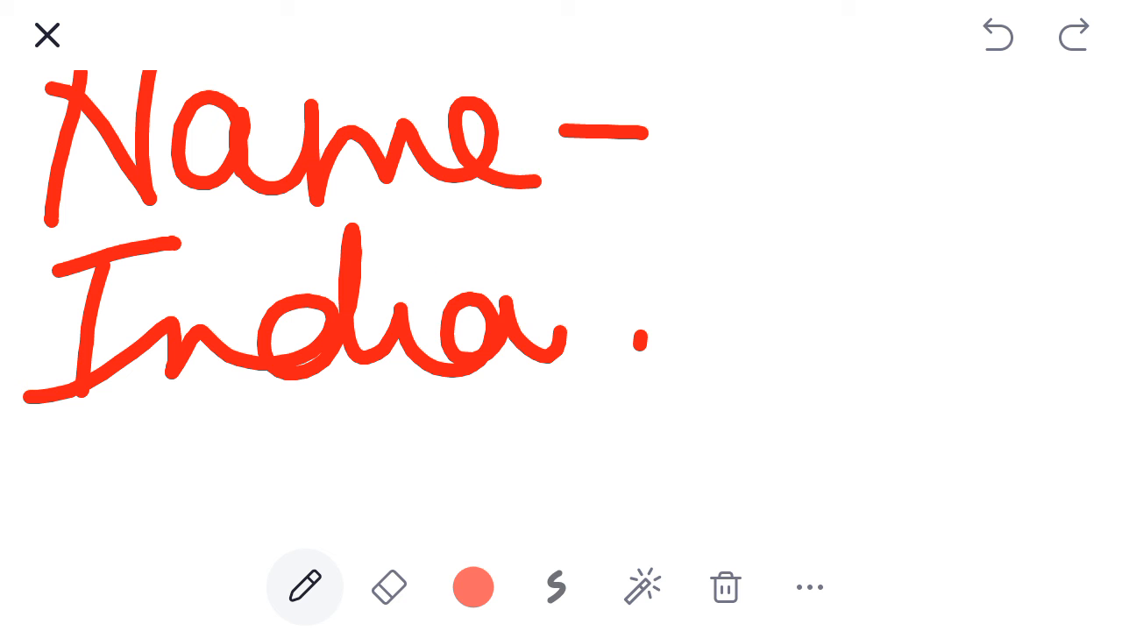
{"action": "left_click_drag", "start_coordinate": [426, 263], "coordinate": [483, 244]}
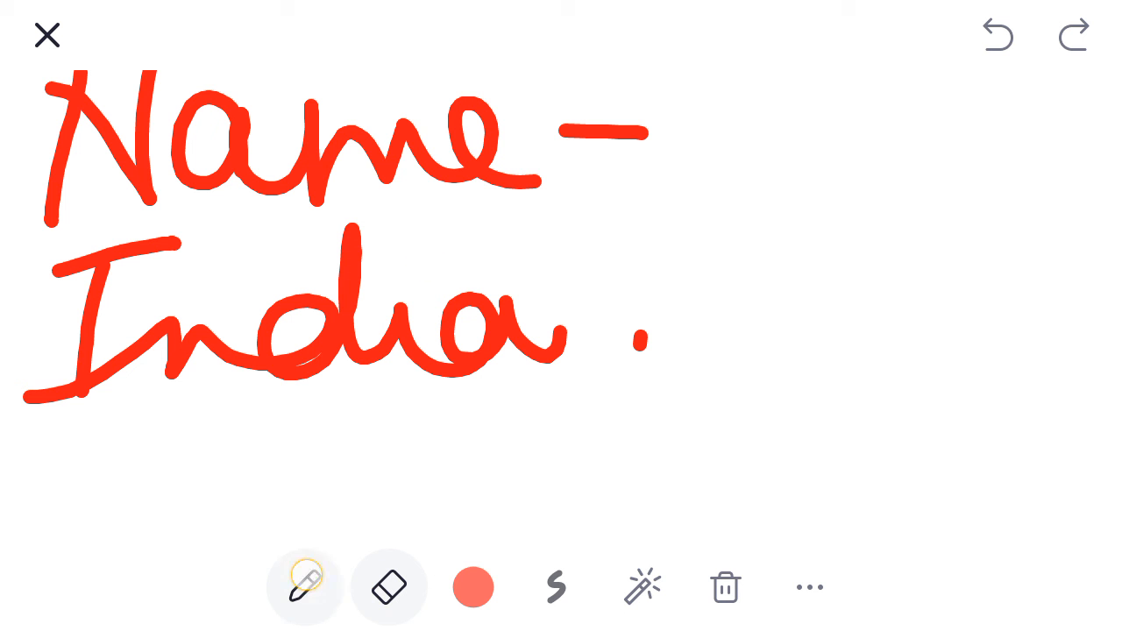
{"action": "left_click", "coordinate": [305, 587]}
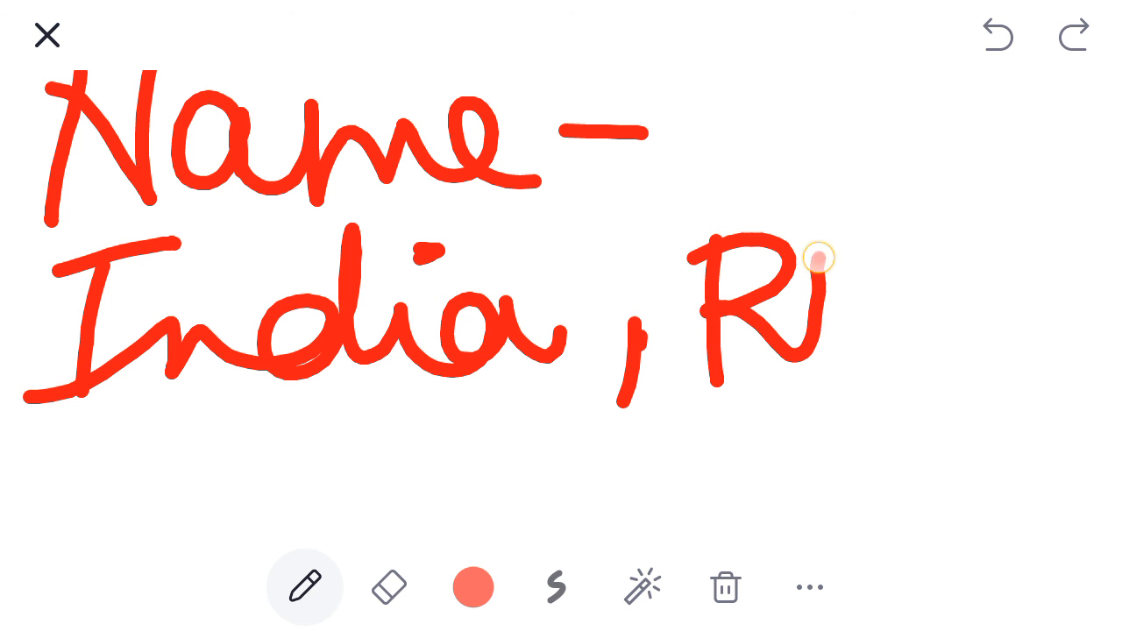
{"action": "left_click_drag", "start_coordinate": [816, 259], "coordinate": [1021, 215]}
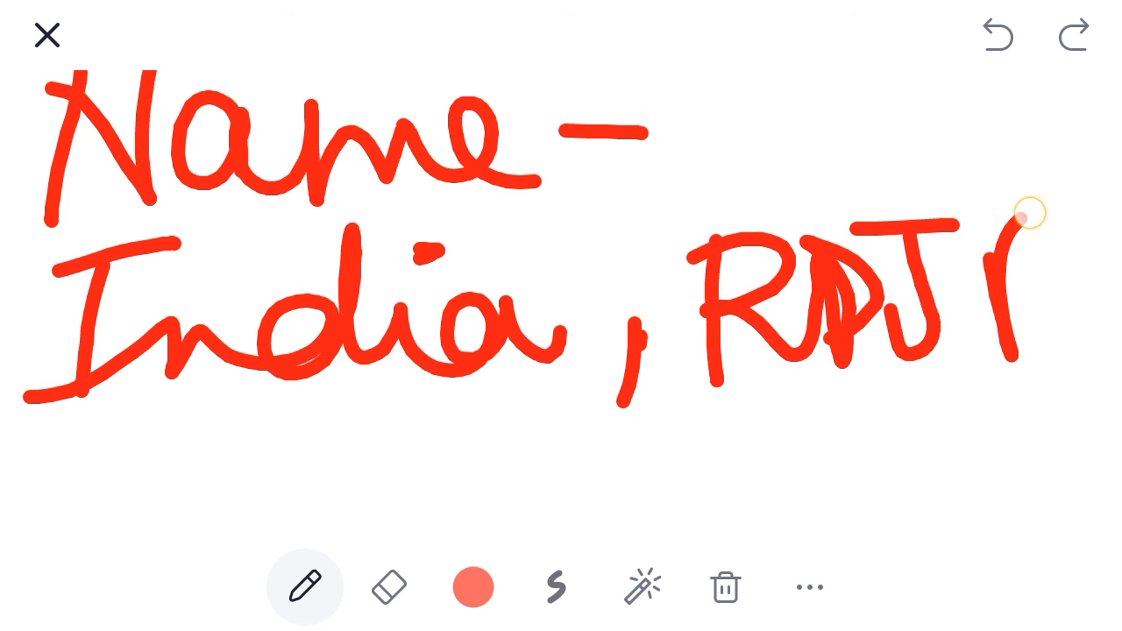
{"action": "left_click_drag", "start_coordinate": [1022, 215], "coordinate": [1035, 351]}
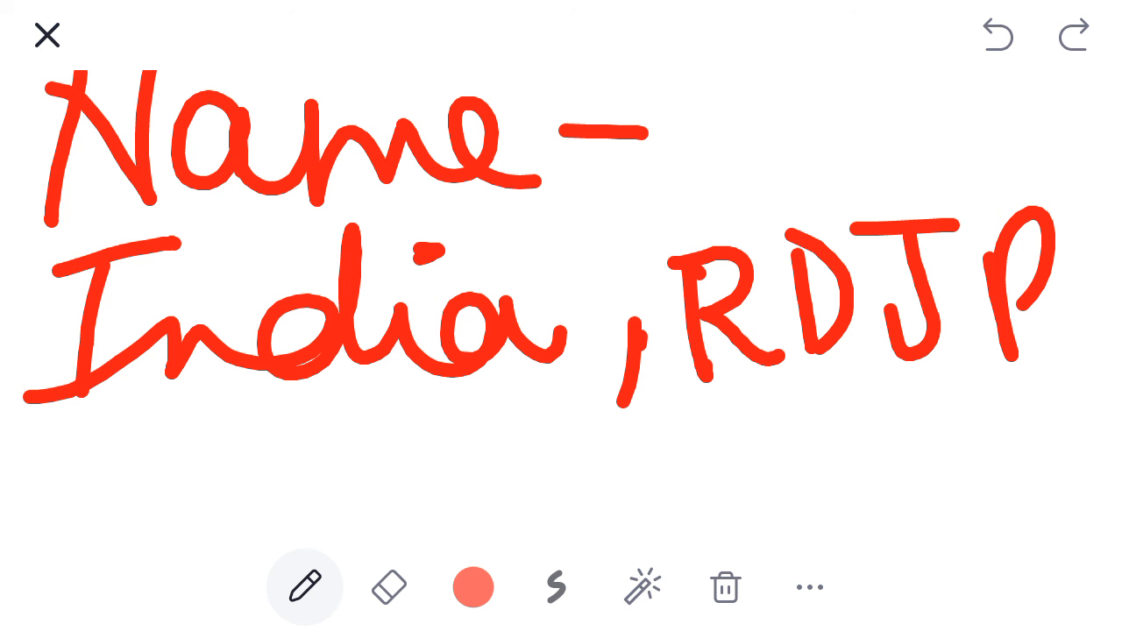
- Erase the red 'Name - India, RDJP' writing and return to the pen
{"action": "left_click", "coordinate": [305, 587]}
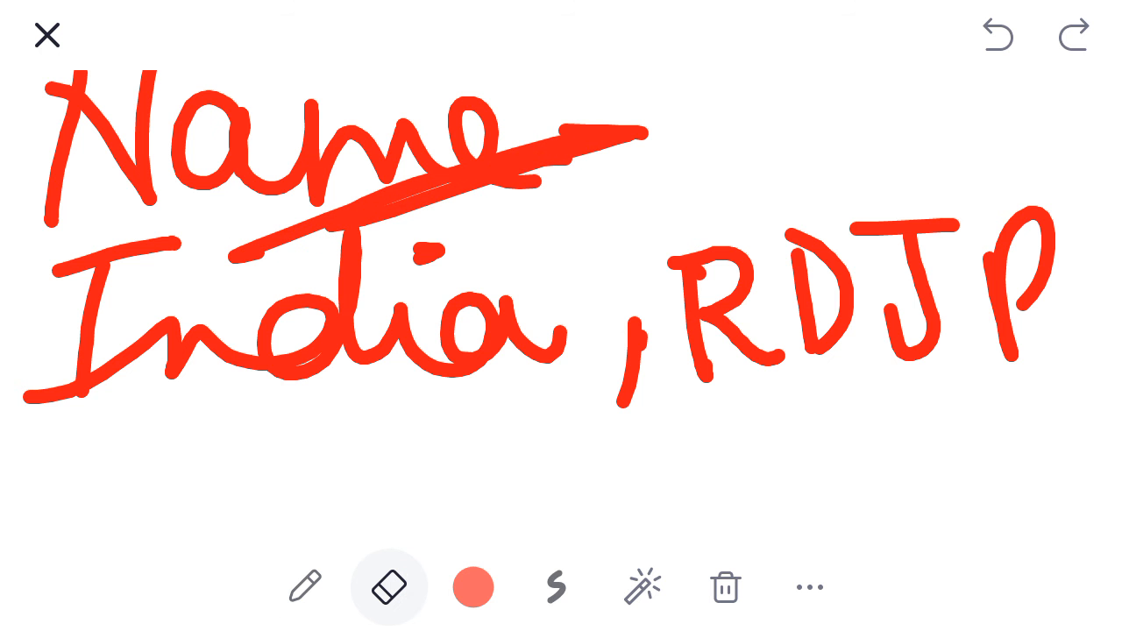
{"action": "left_click_drag", "start_coordinate": [614, 158], "coordinate": [430, 259]}
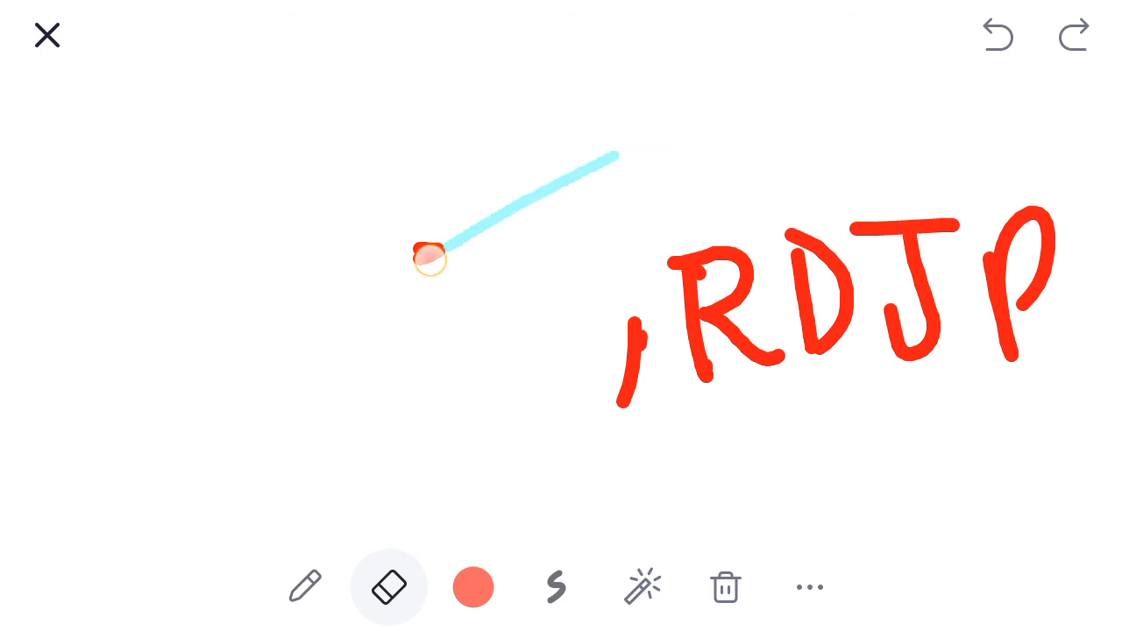
{"action": "left_click", "coordinate": [725, 587]}
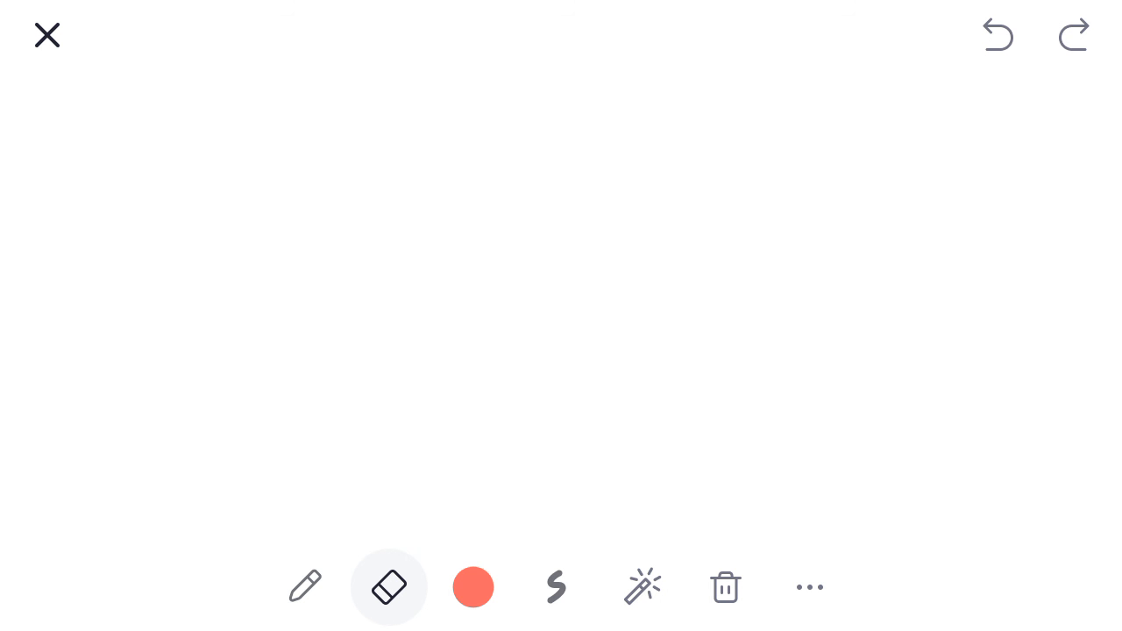
{"action": "left_click", "coordinate": [305, 587]}
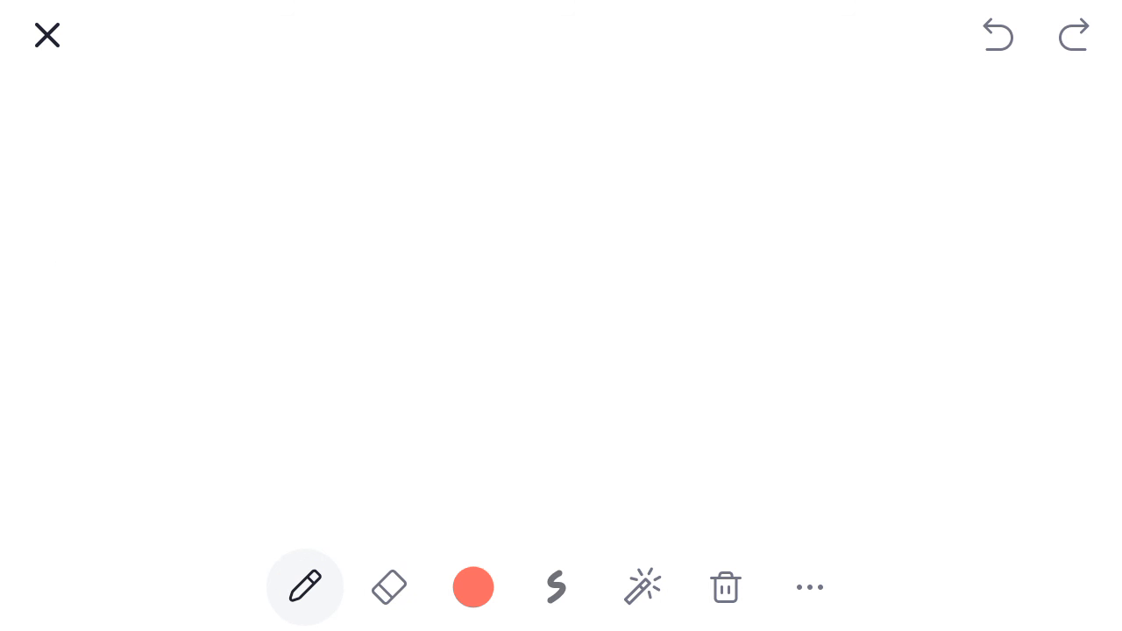
- Handwrite 'Name of a person, place, animal, th' in blue ink
{"action": "left_click_drag", "start_coordinate": [75, 149], "coordinate": [63, 252]}
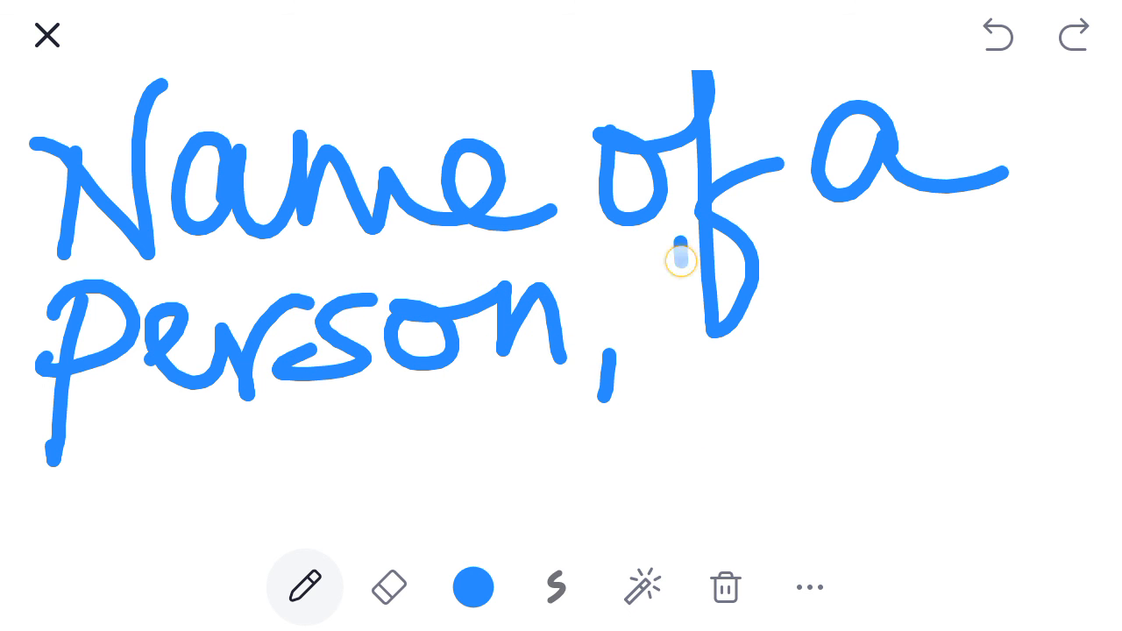
{"action": "left_click_drag", "start_coordinate": [684, 263], "coordinate": [1008, 360]}
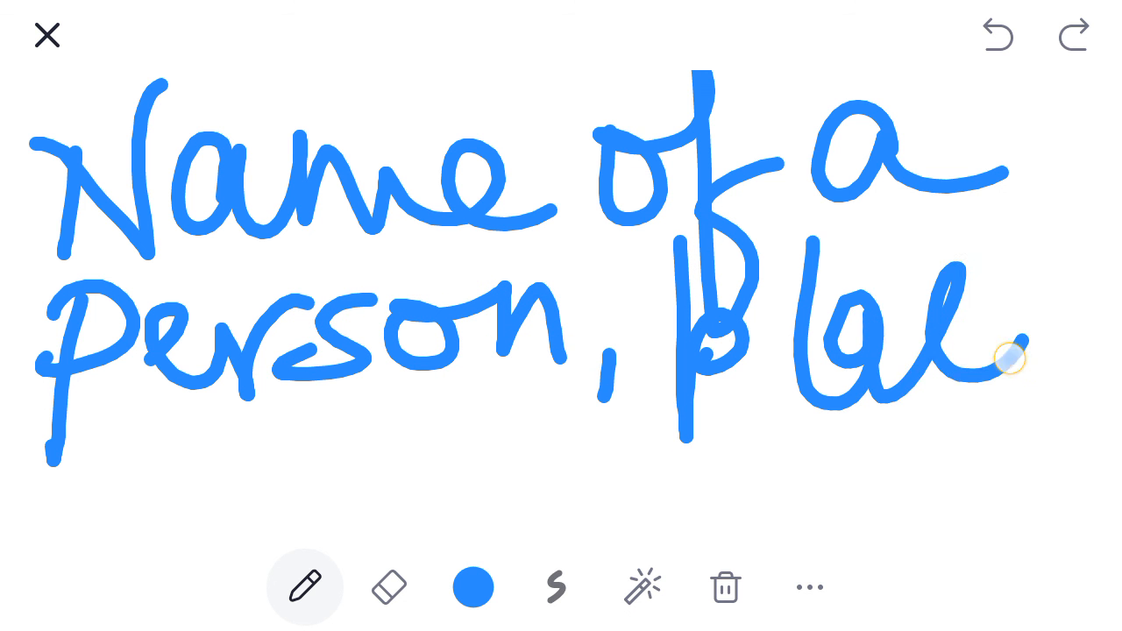
{"action": "left_click_drag", "start_coordinate": [1013, 360], "coordinate": [254, 482]}
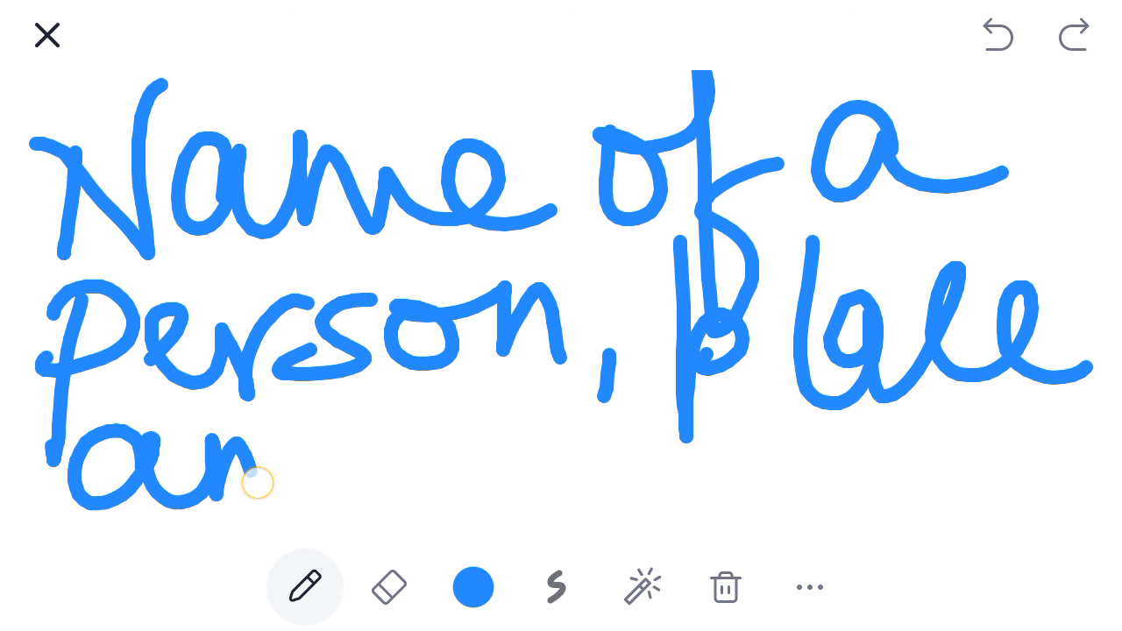
{"action": "left_click_drag", "start_coordinate": [263, 477], "coordinate": [579, 443]}
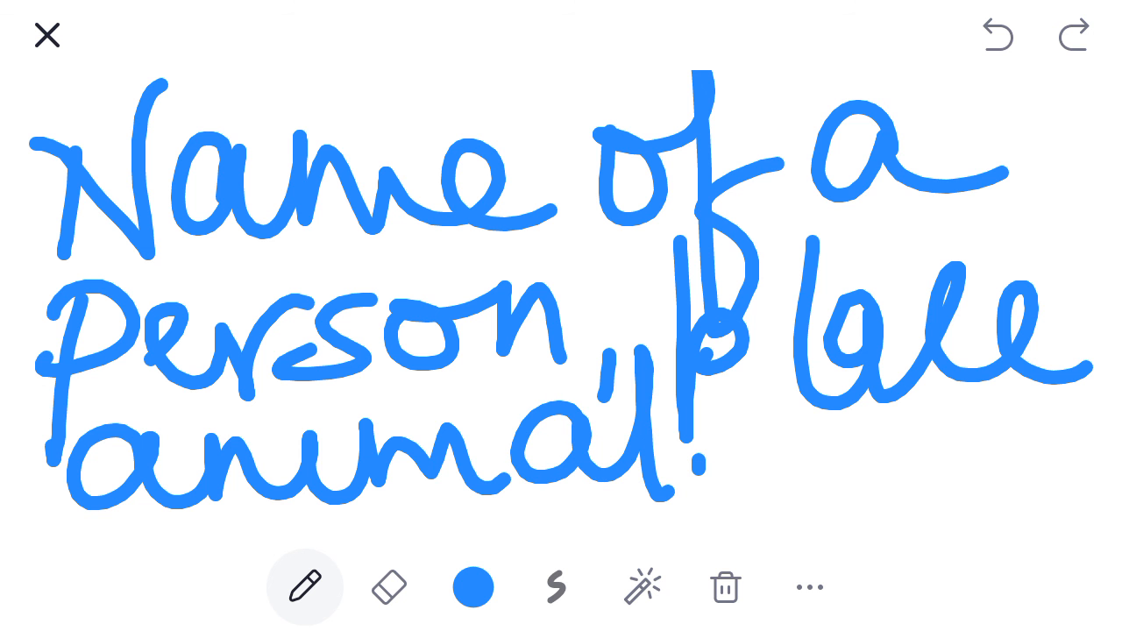
{"action": "left_click_drag", "start_coordinate": [728, 412], "coordinate": [877, 474]}
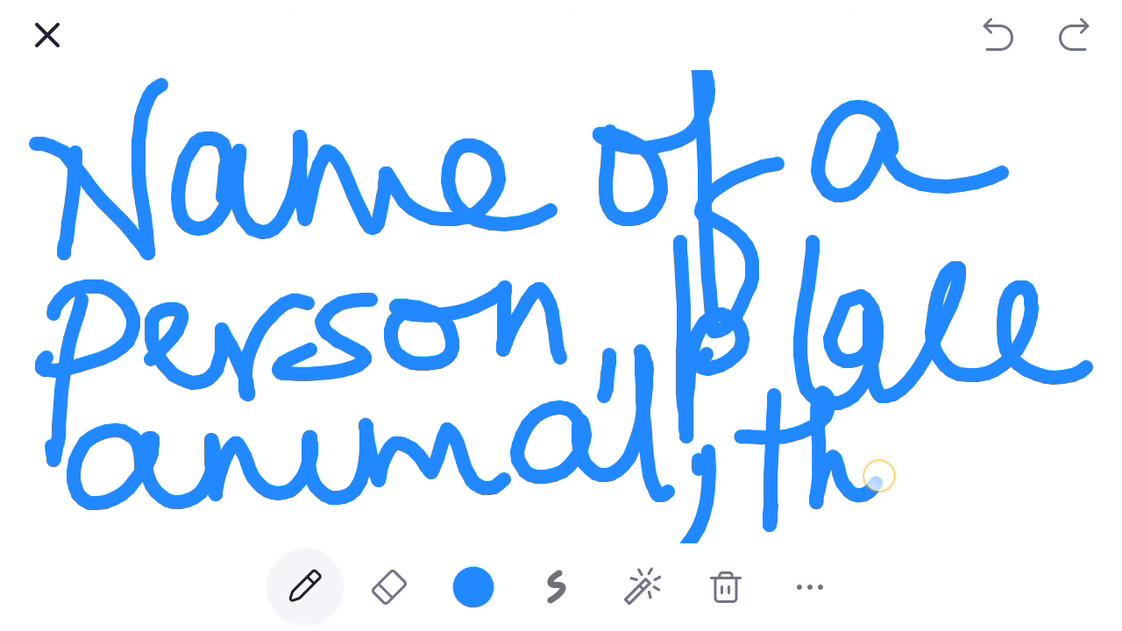